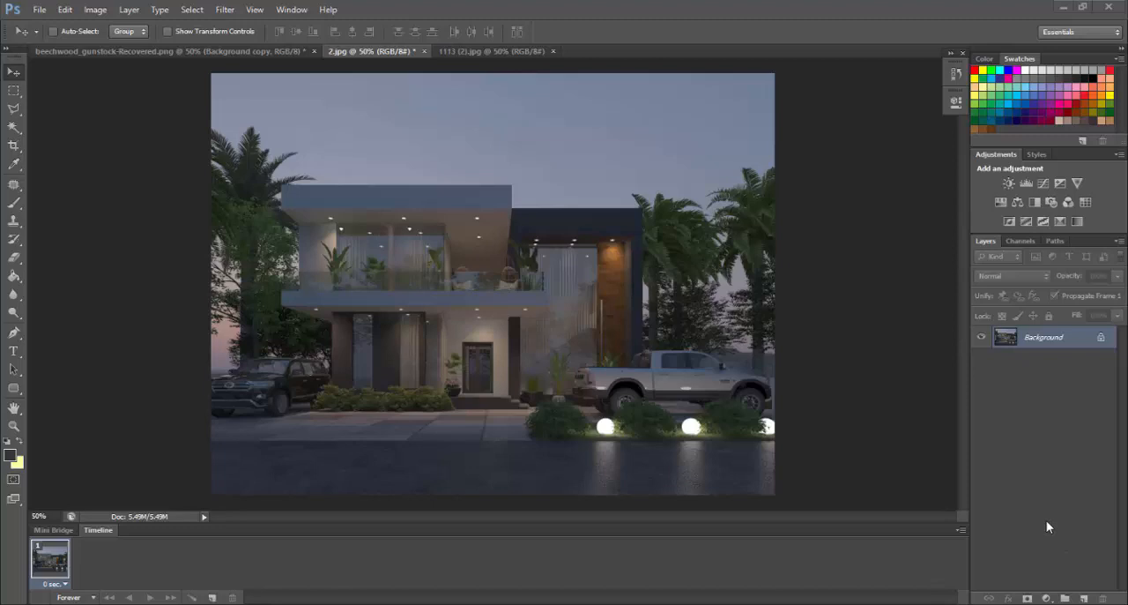
{"action": "mouse_move", "coordinate": [979, 485]}
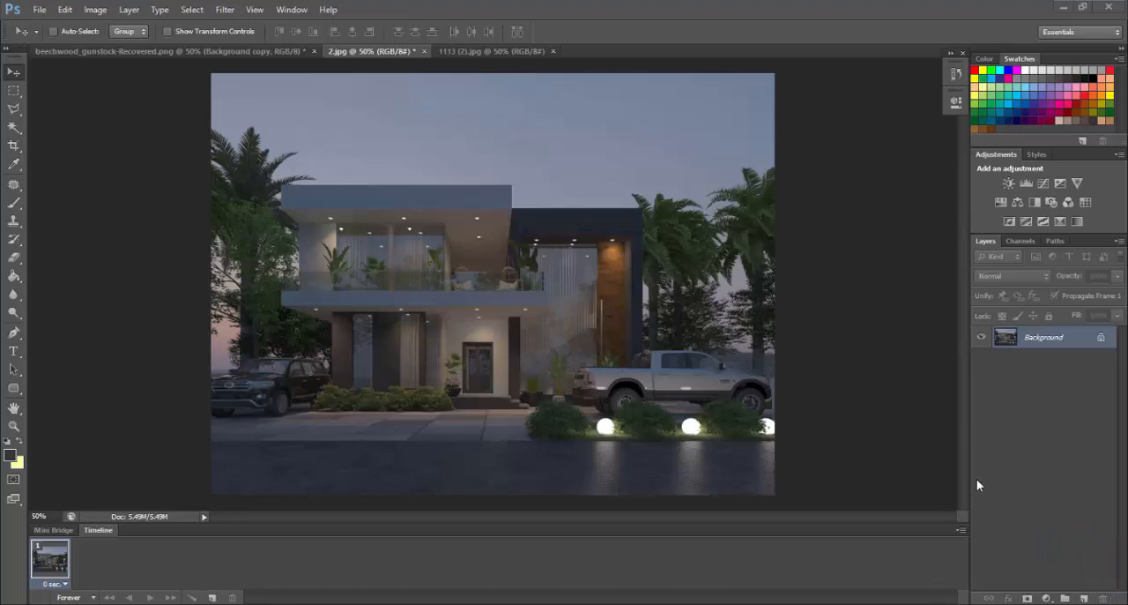
{"action": "mouse_move", "coordinate": [987, 484]}
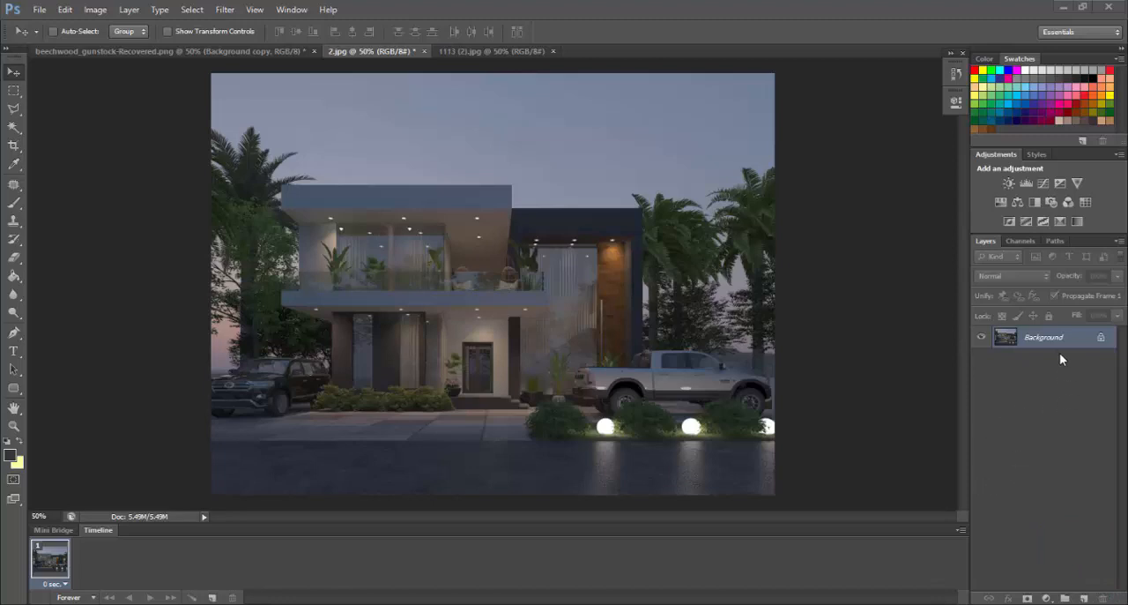
{"action": "mouse_move", "coordinate": [1057, 337]}
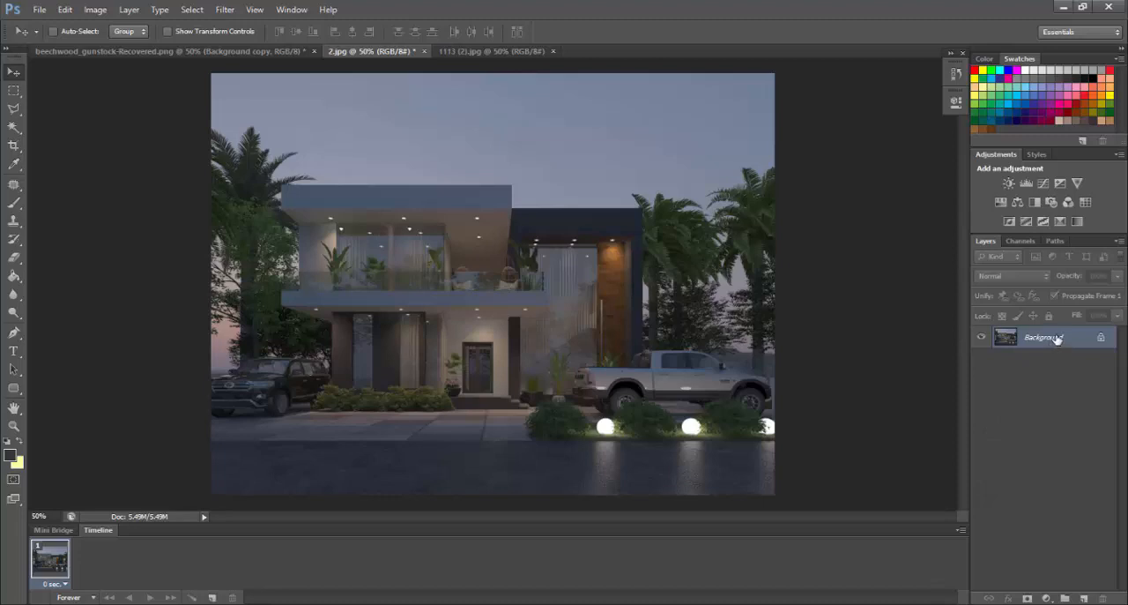
{"action": "mouse_move", "coordinate": [1057, 338]}
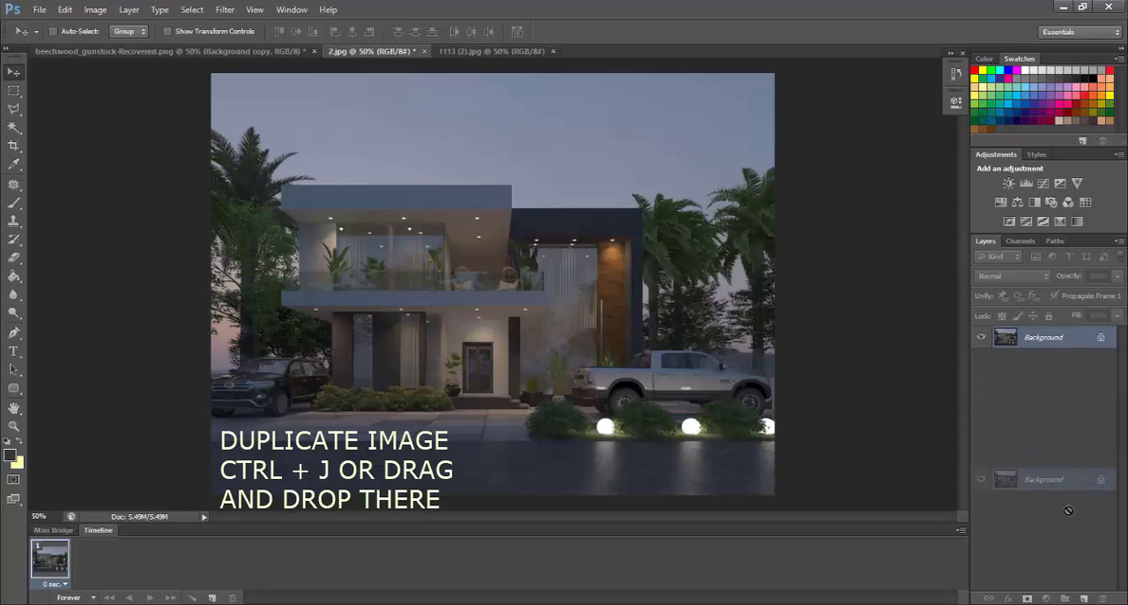
- Duplicate the Background layer and set the copy to Soft Light blend at 16% opacity
{"action": "key", "text": "Ctrl+J"}
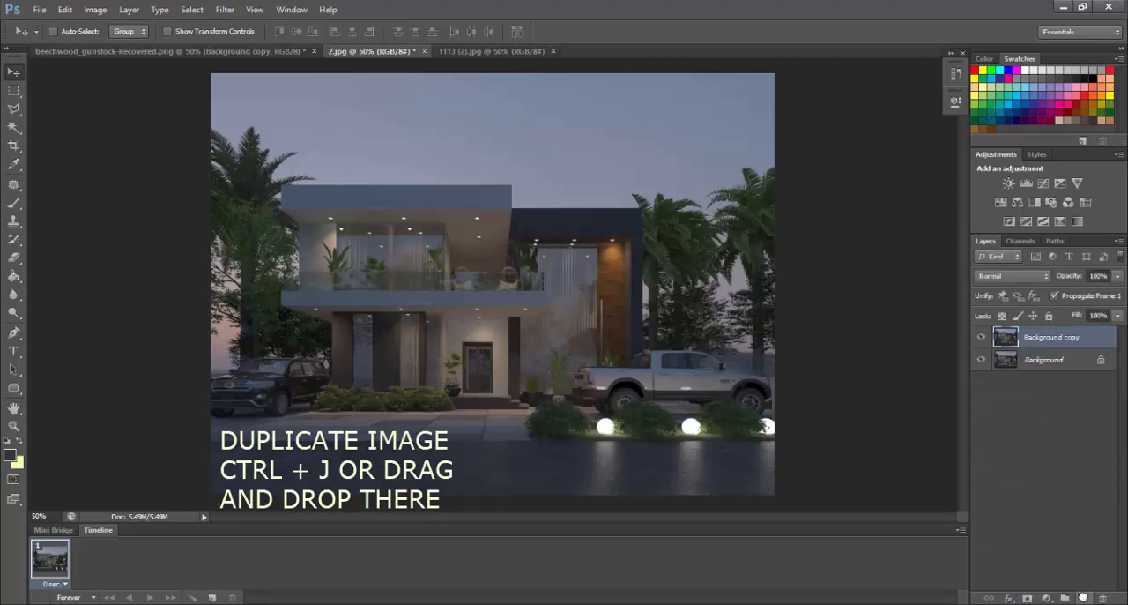
{"action": "key", "text": "ctrl+j"}
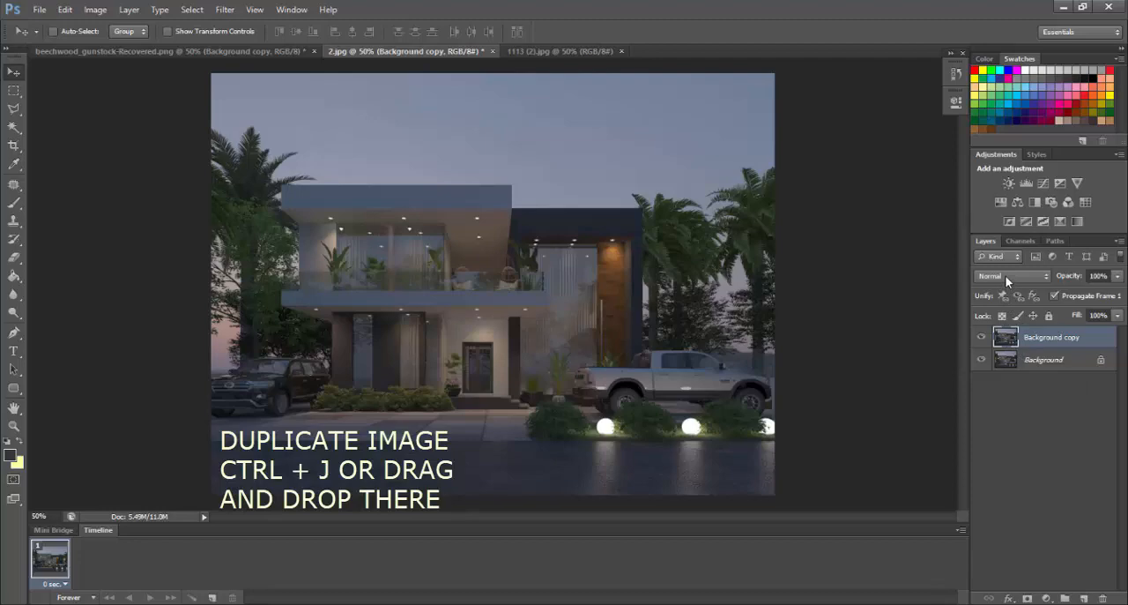
{"action": "left_click", "coordinate": [1014, 275]}
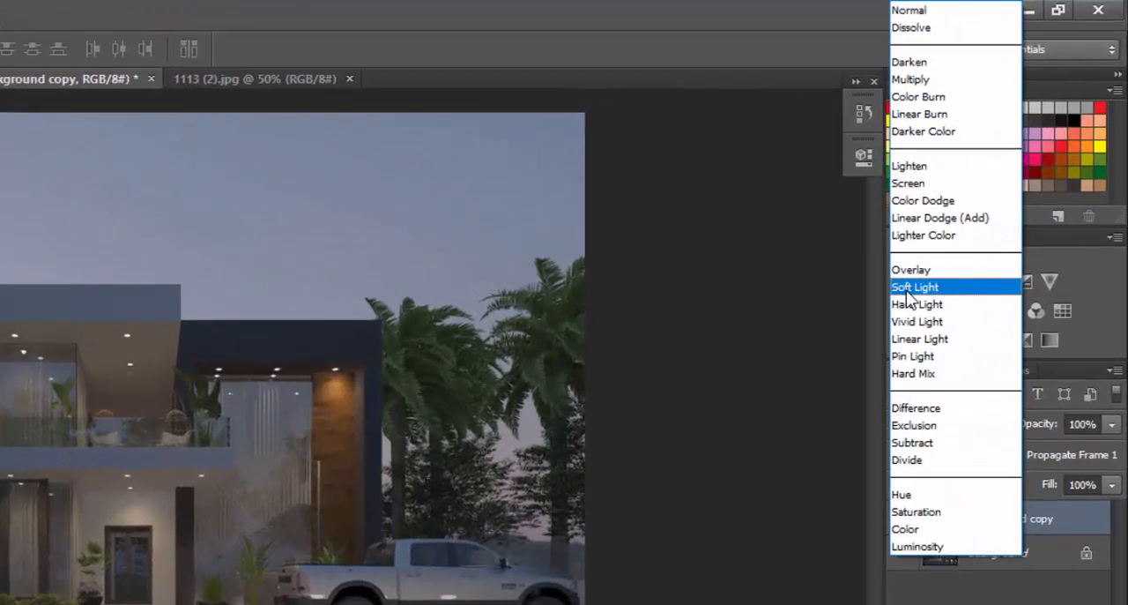
{"action": "left_click", "coordinate": [914, 287]}
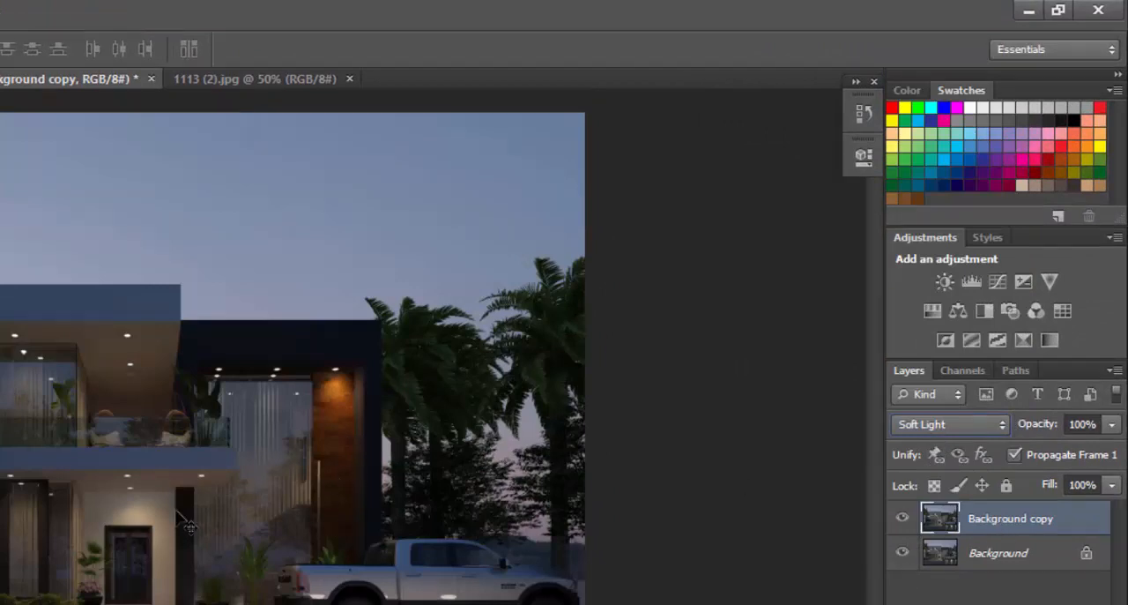
{"action": "mouse_move", "coordinate": [629, 541]}
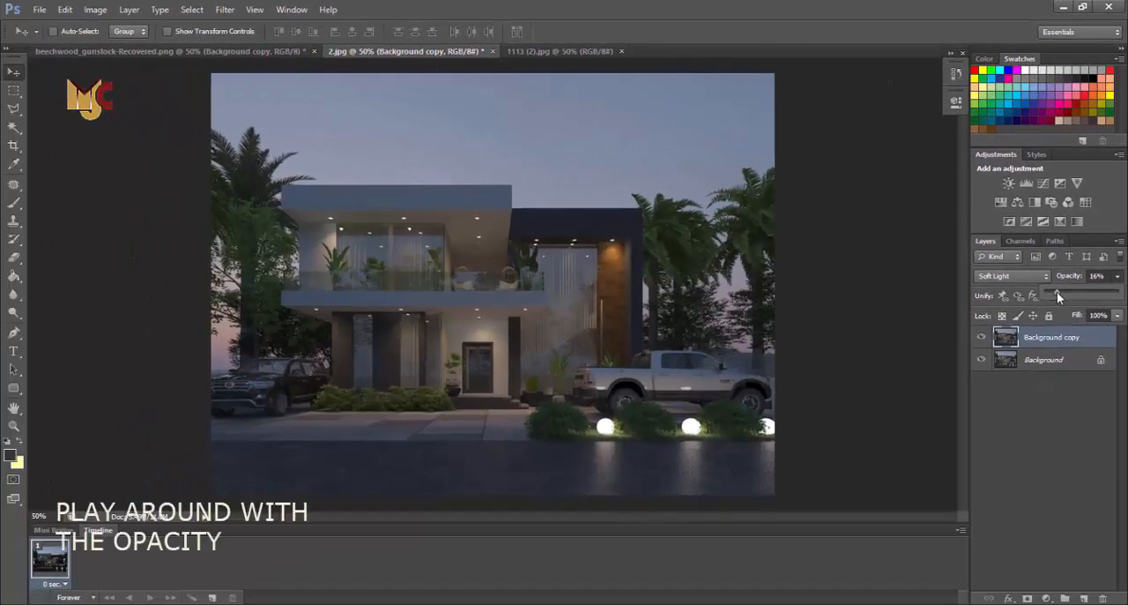
{"action": "left_click_drag", "start_coordinate": [1056, 295], "coordinate": [1062, 295]}
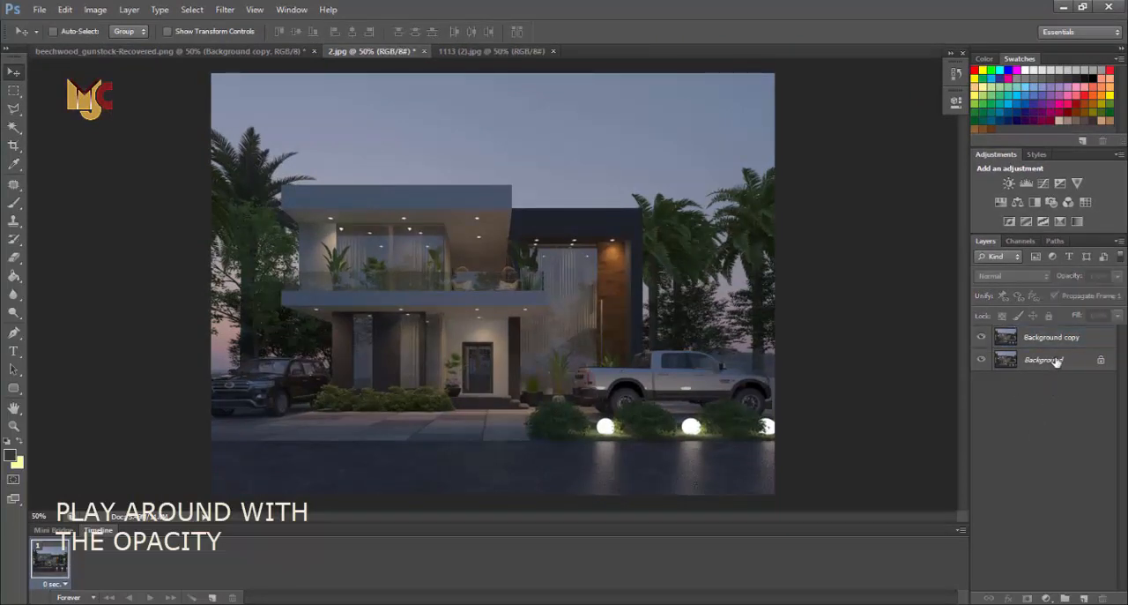
- Add a Brightness/Contrast layer above Background with brightness 40 and contrast 27
{"action": "left_click", "coordinate": [1053, 360]}
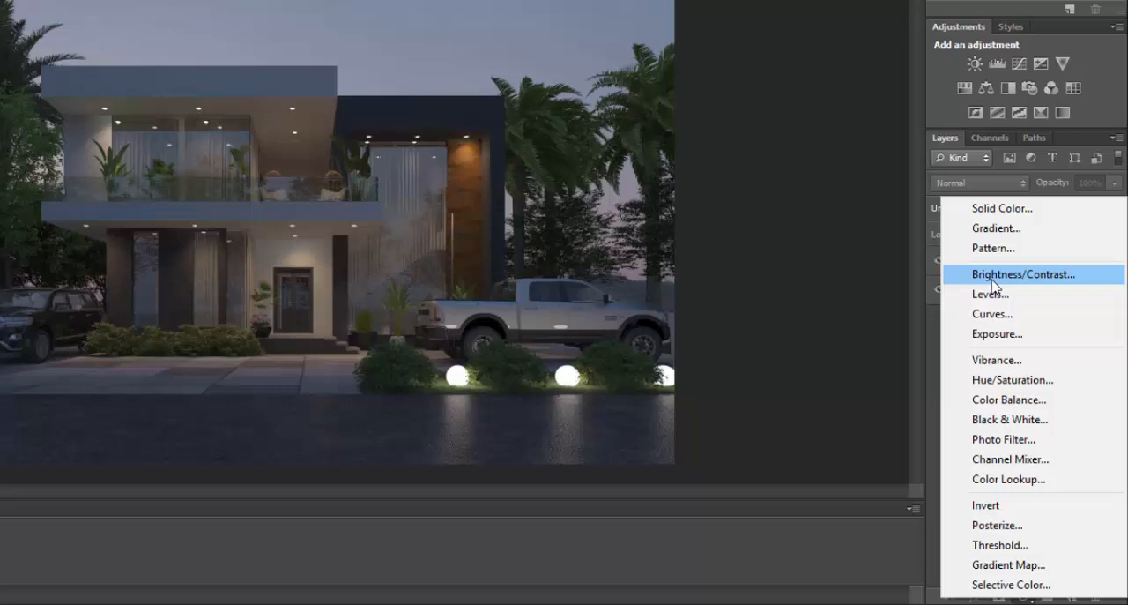
{"action": "left_click", "coordinate": [1022, 274]}
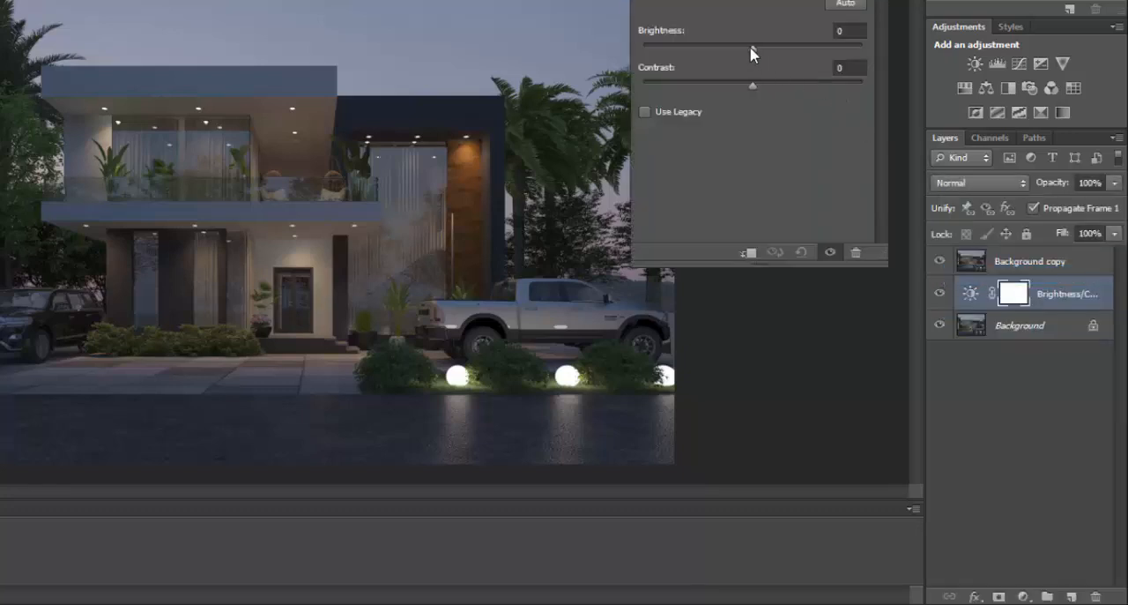
{"action": "left_click_drag", "start_coordinate": [752, 46], "coordinate": [779, 46]}
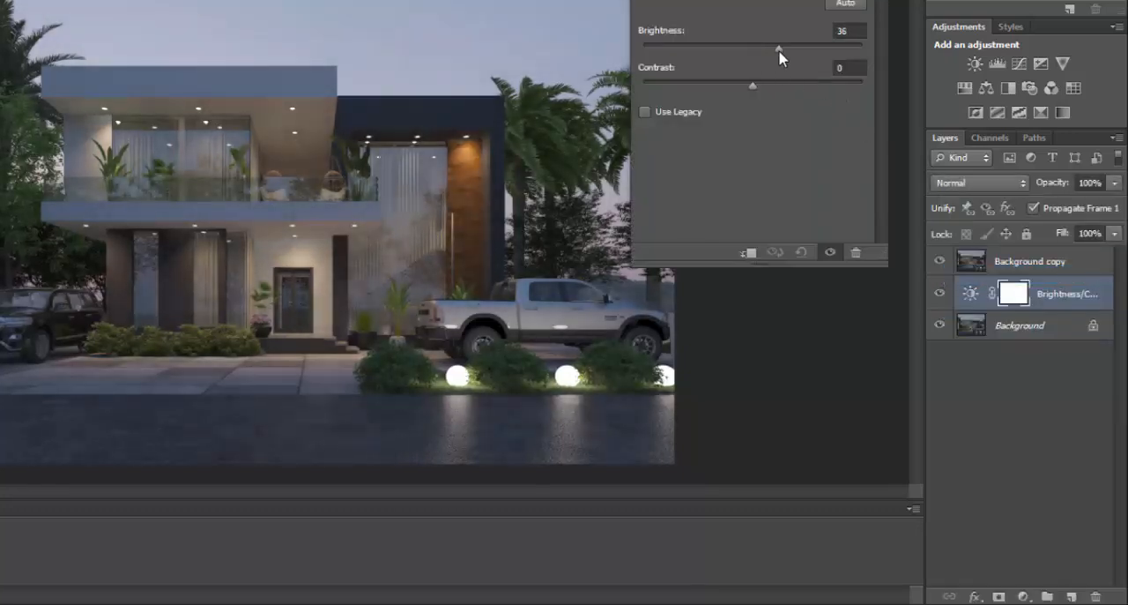
{"action": "left_click_drag", "start_coordinate": [778, 47], "coordinate": [783, 47]}
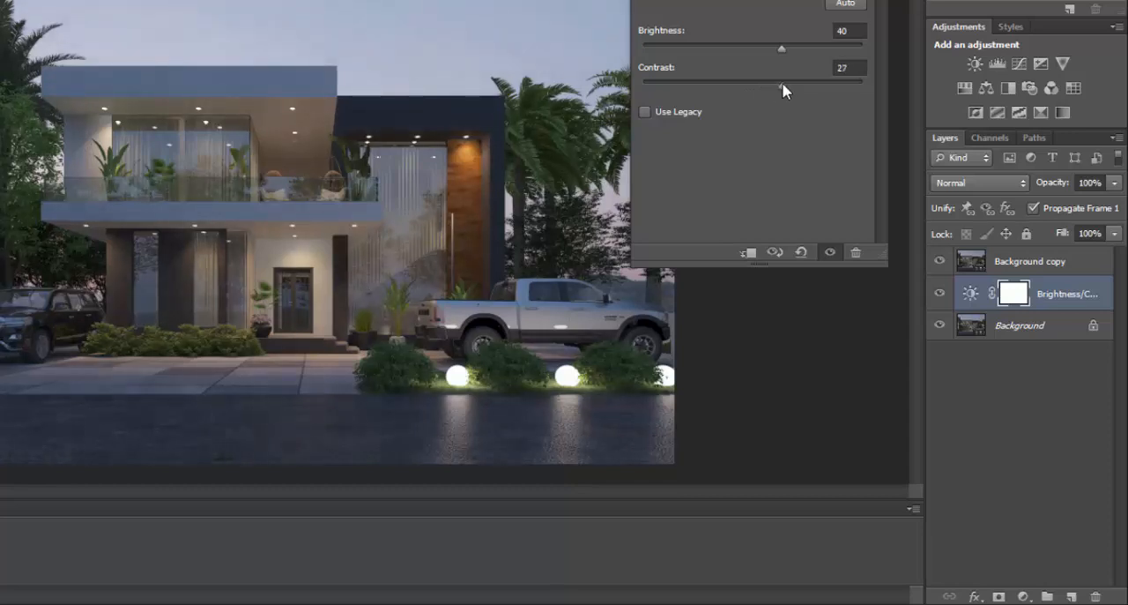
{"action": "left_click_drag", "start_coordinate": [782, 81], "coordinate": [779, 81]}
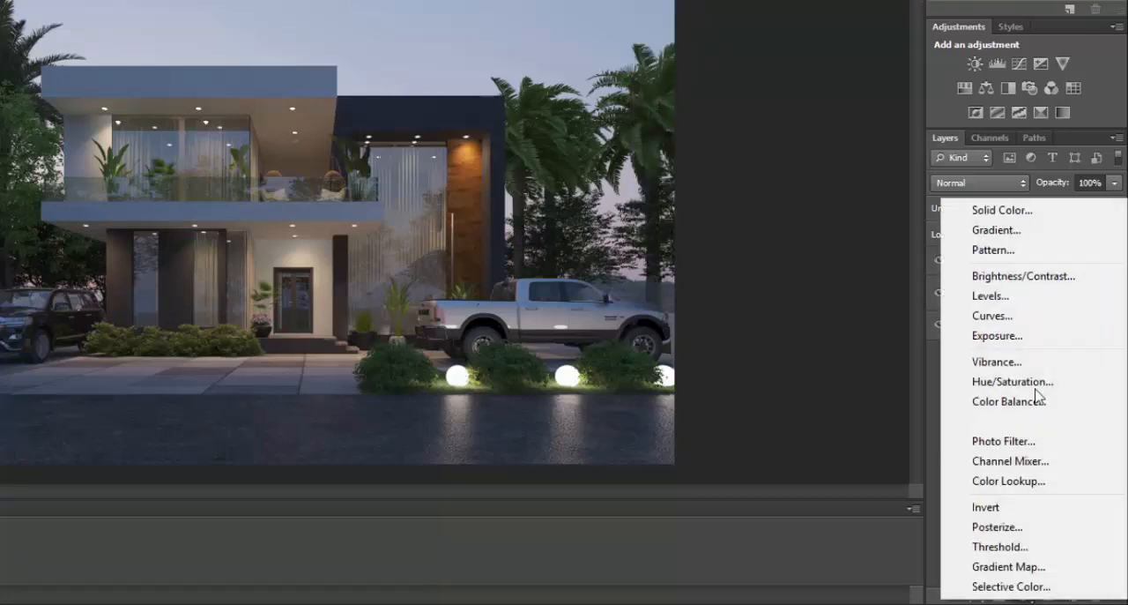
- Add a Vibrance adjustment layer with vibrance +40 and saturation 0
{"action": "left_click", "coordinate": [996, 361]}
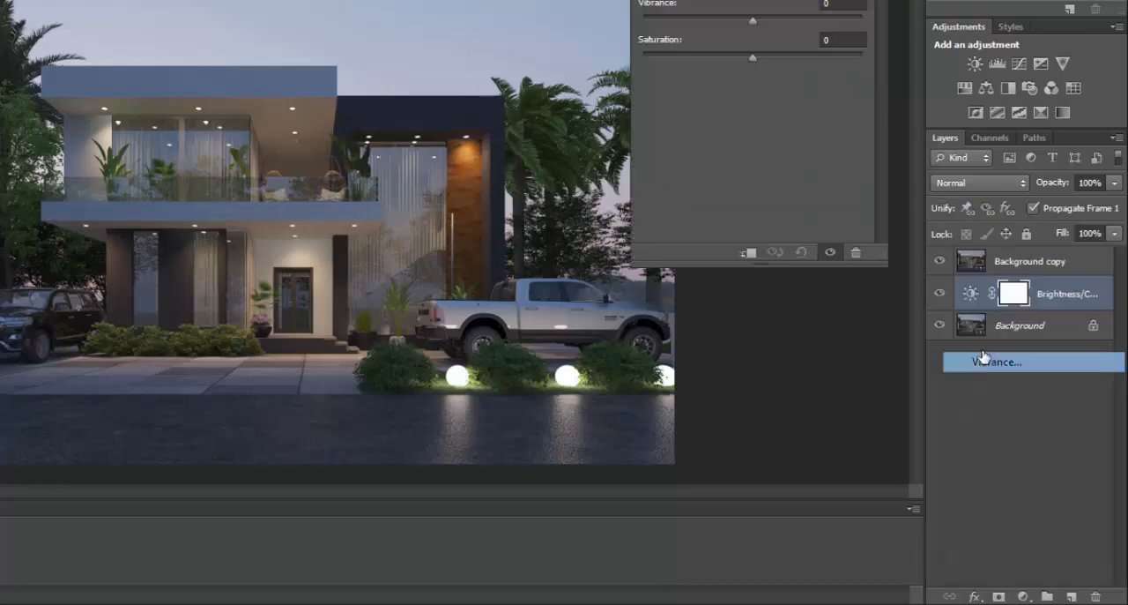
{"action": "left_click_drag", "start_coordinate": [753, 21], "coordinate": [789, 20]}
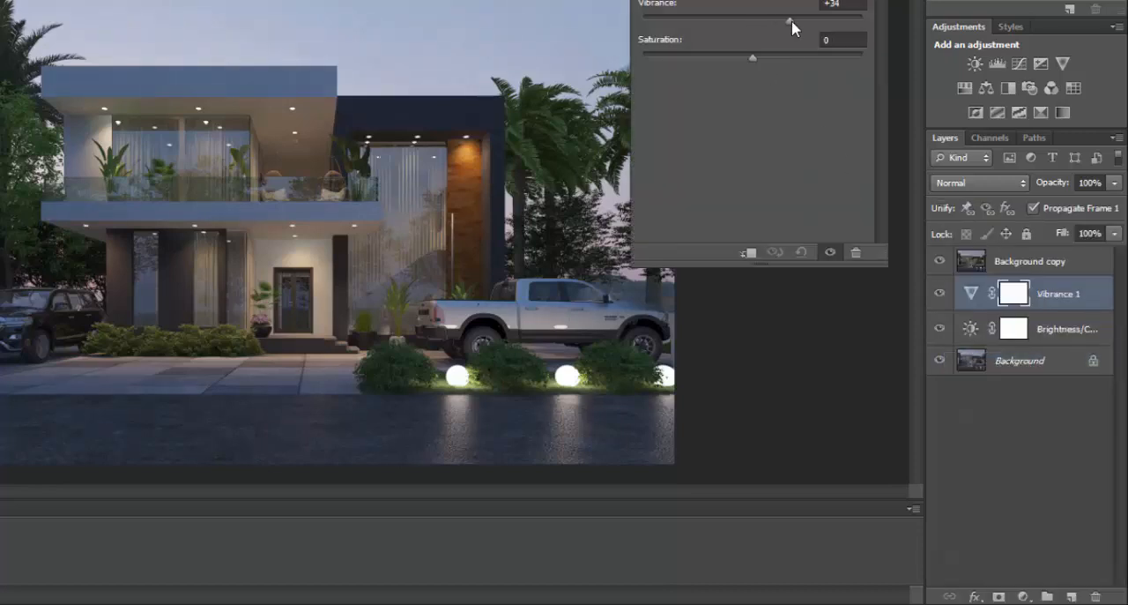
{"action": "left_click_drag", "start_coordinate": [789, 20], "coordinate": [794, 19]}
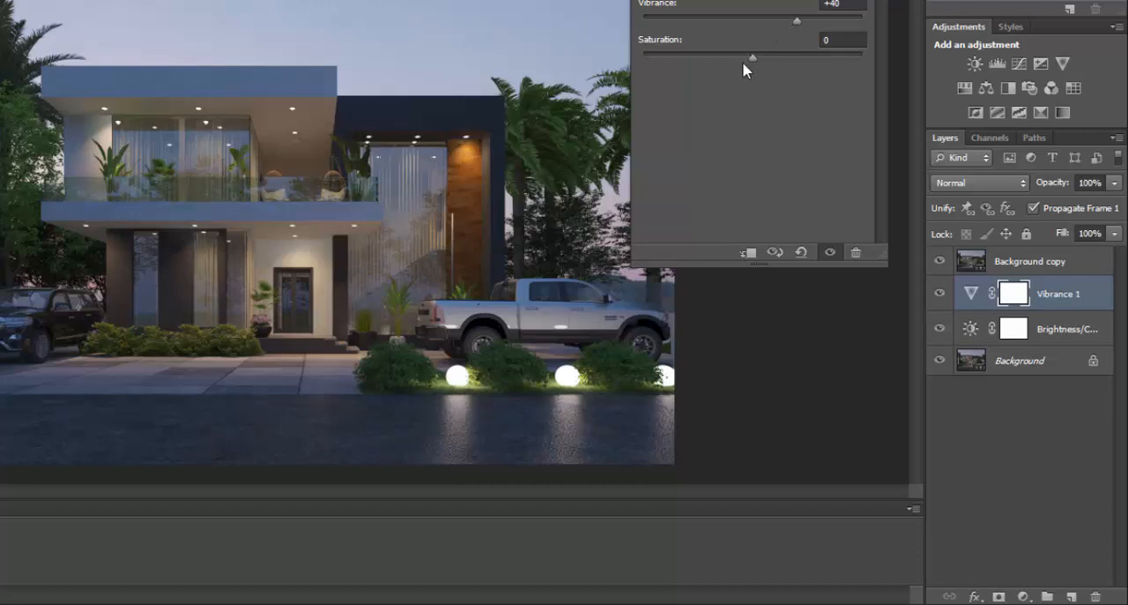
{"action": "left_click_drag", "start_coordinate": [753, 57], "coordinate": [763, 56]}
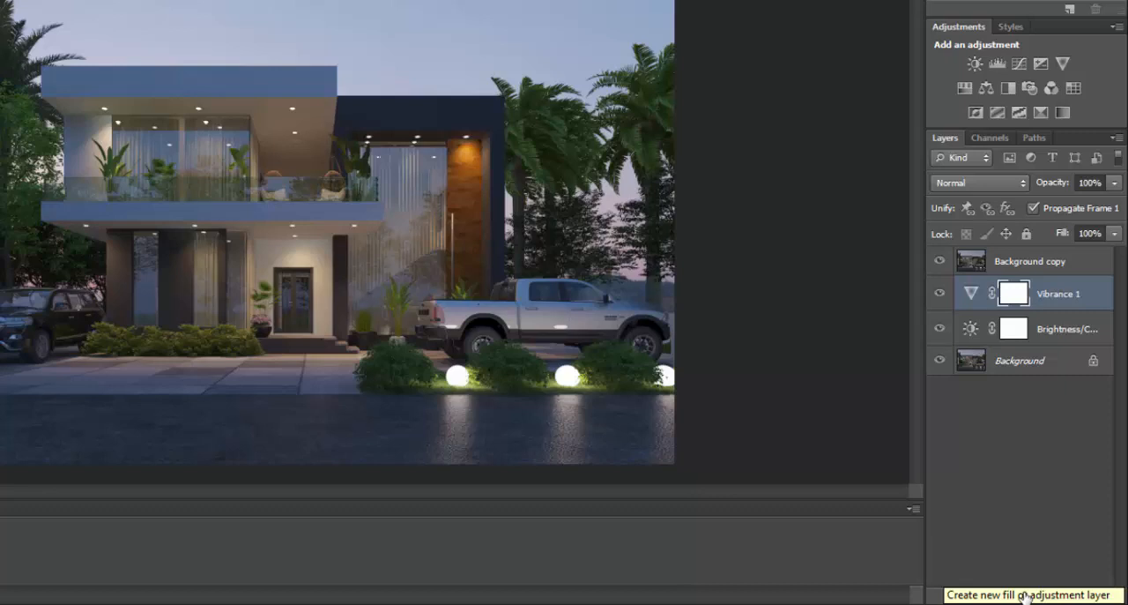
- Add a Hue/Saturation adjustment layer targeting the Blues colour range
{"action": "left_click", "coordinate": [1026, 598]}
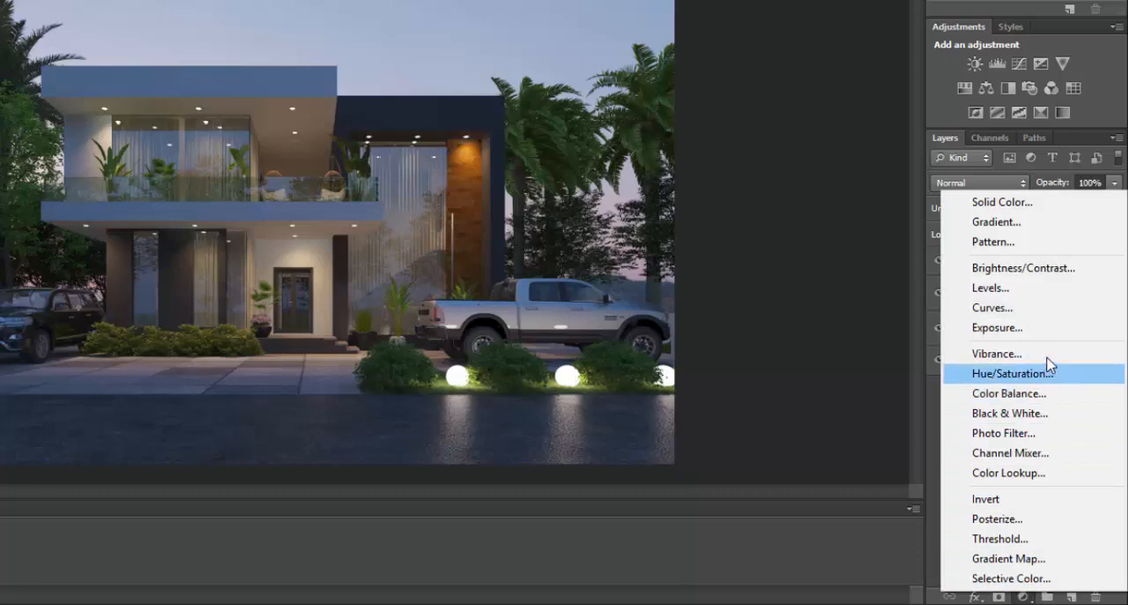
{"action": "mouse_move", "coordinate": [1007, 354]}
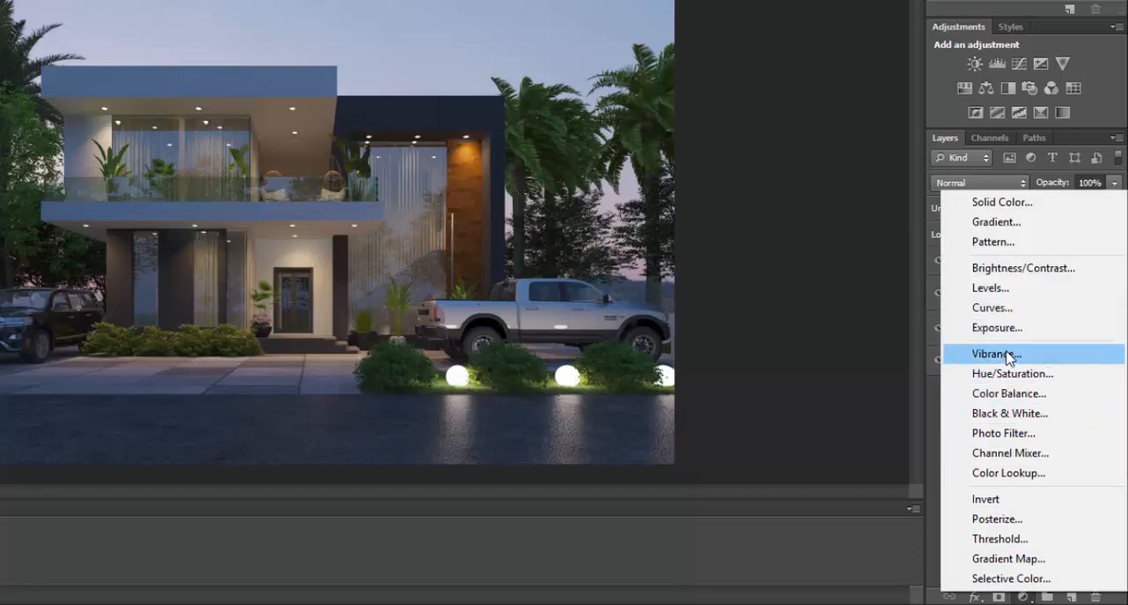
{"action": "mouse_move", "coordinate": [1004, 378]}
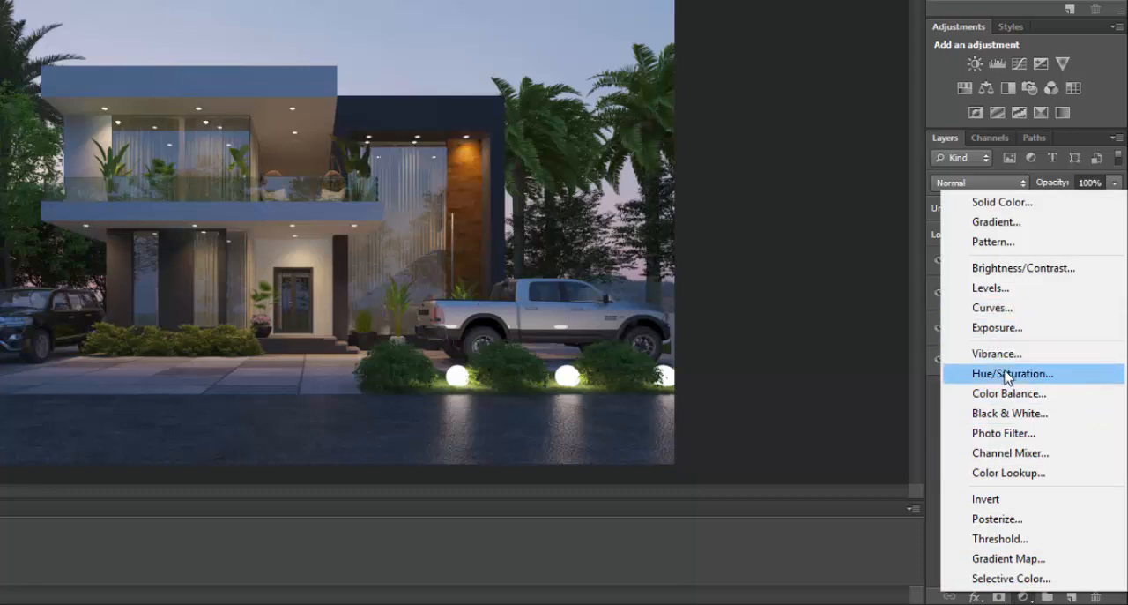
{"action": "left_click", "coordinate": [1010, 373]}
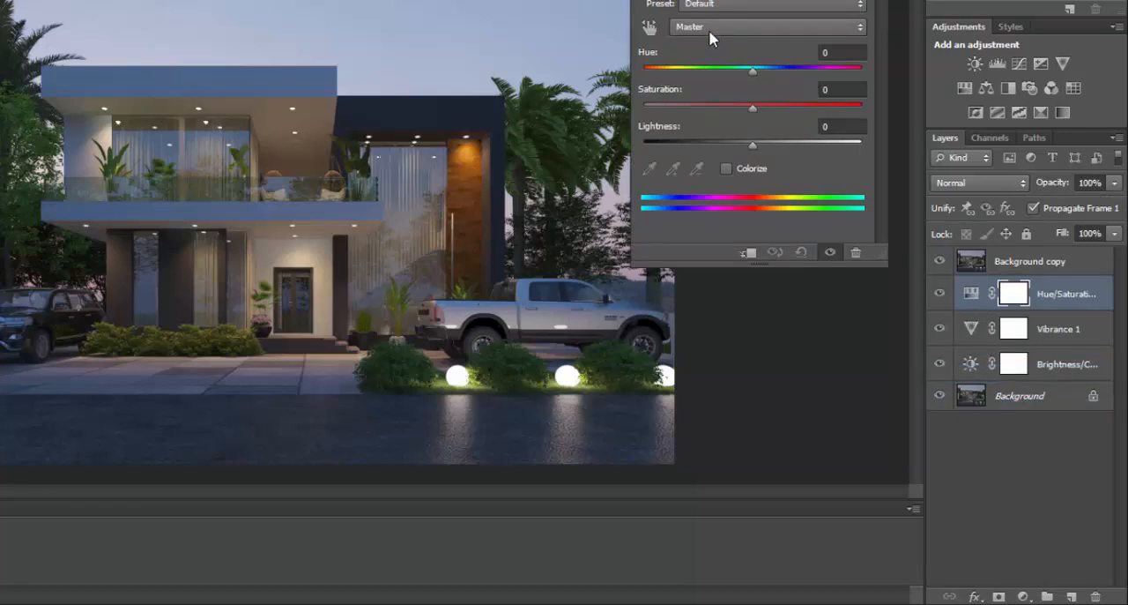
{"action": "left_click", "coordinate": [767, 27]}
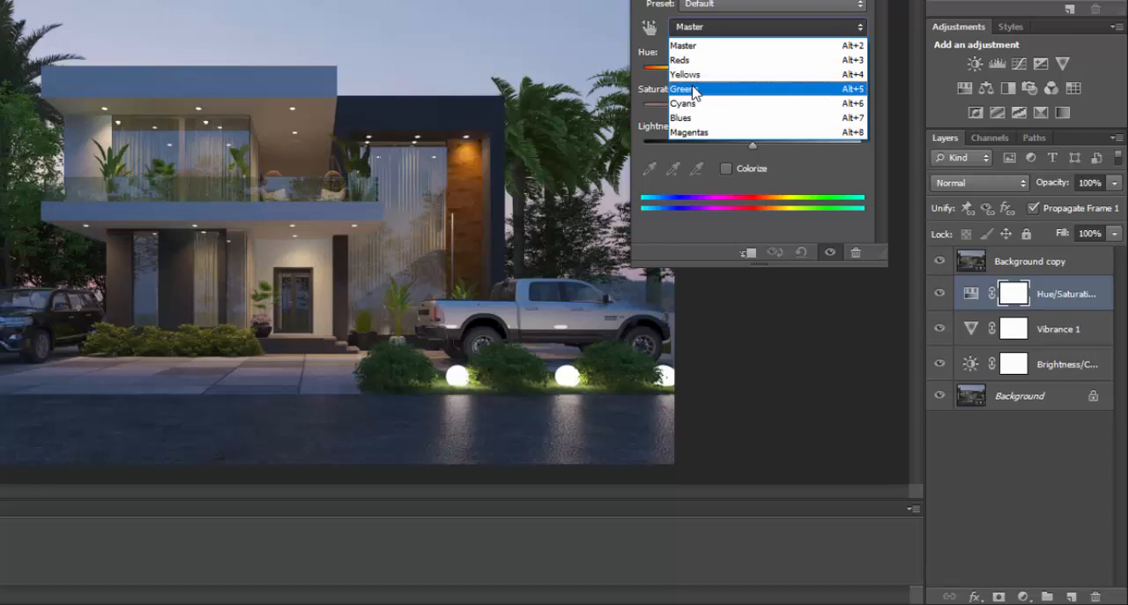
{"action": "left_click", "coordinate": [680, 115]}
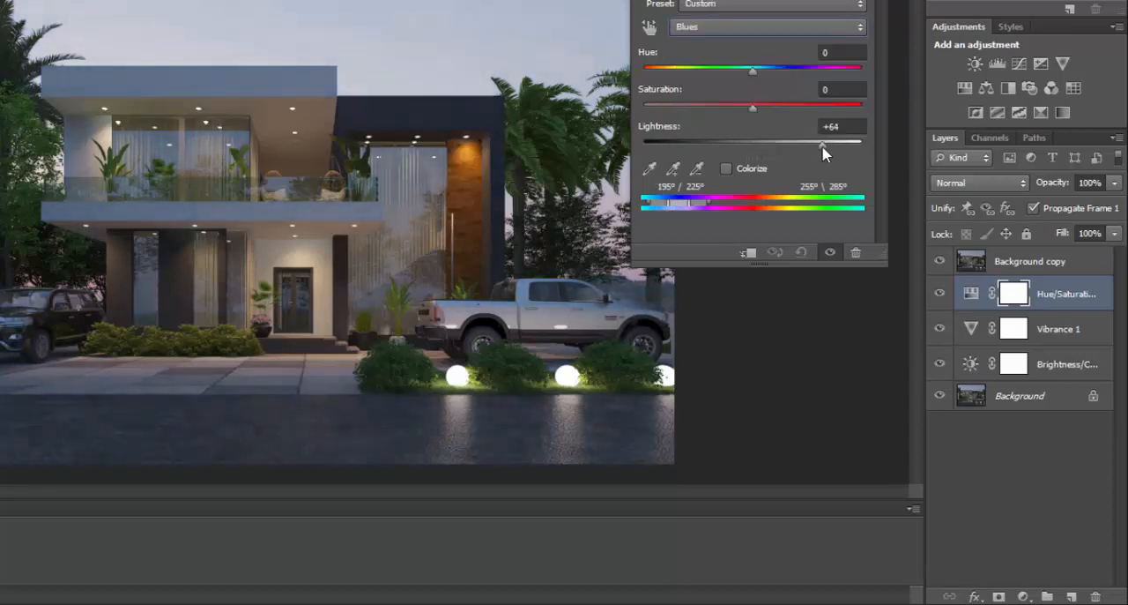
- Set the Blues lightness to +19 and saturation to +32
{"action": "left_click_drag", "start_coordinate": [825, 143], "coordinate": [793, 143]}
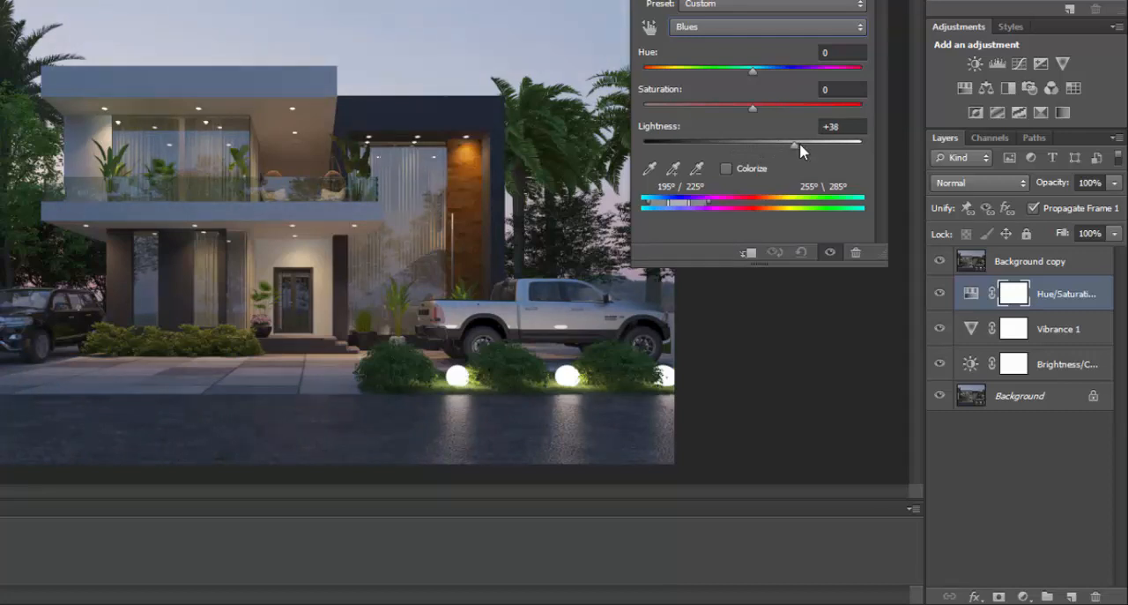
{"action": "left_click_drag", "start_coordinate": [793, 142], "coordinate": [806, 141]}
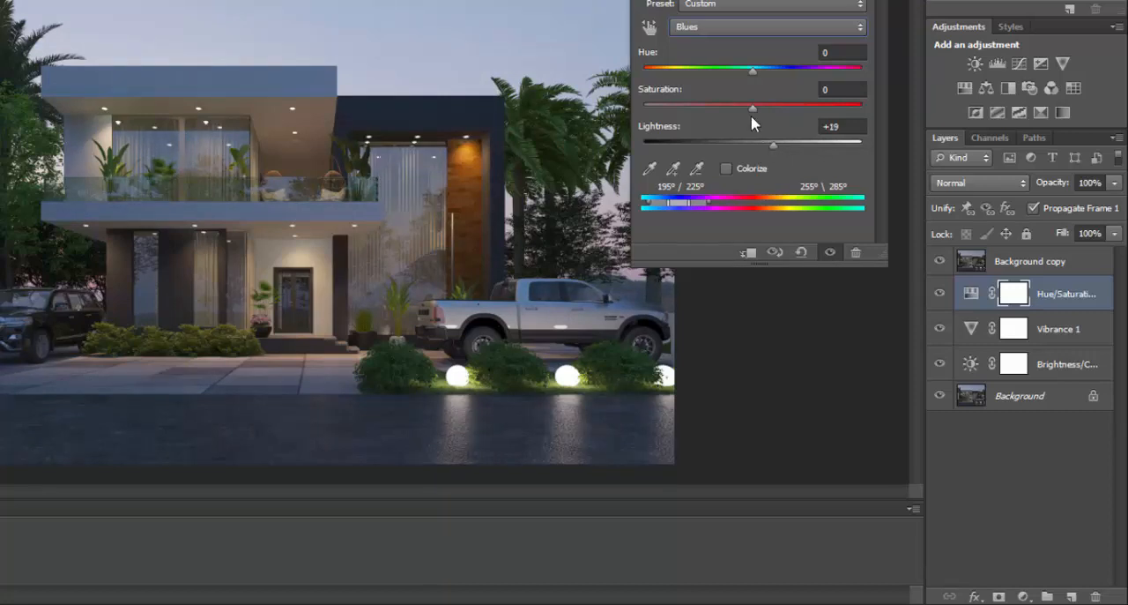
{"action": "left_click_drag", "start_coordinate": [751, 106], "coordinate": [798, 107]}
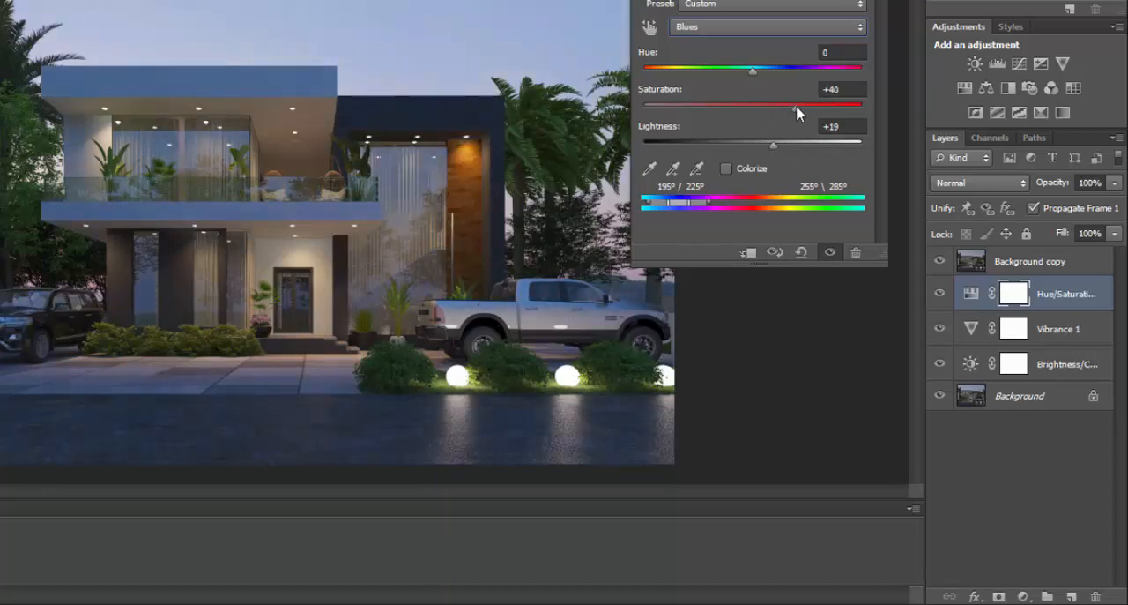
{"action": "left_click_drag", "start_coordinate": [754, 104], "coordinate": [804, 104]}
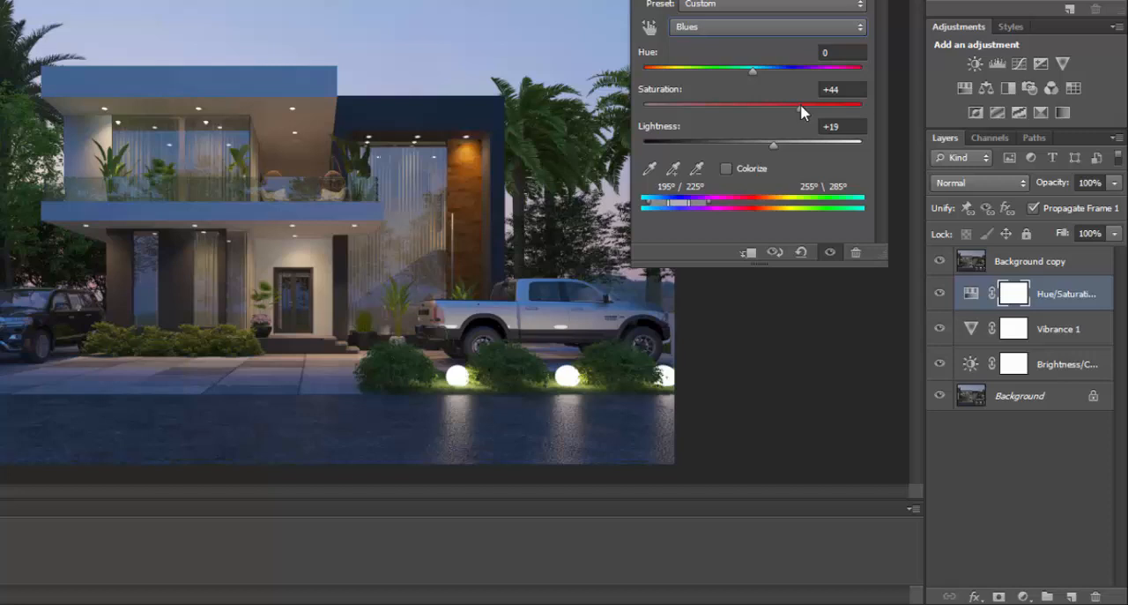
{"action": "left_click_drag", "start_coordinate": [802, 106], "coordinate": [791, 106]}
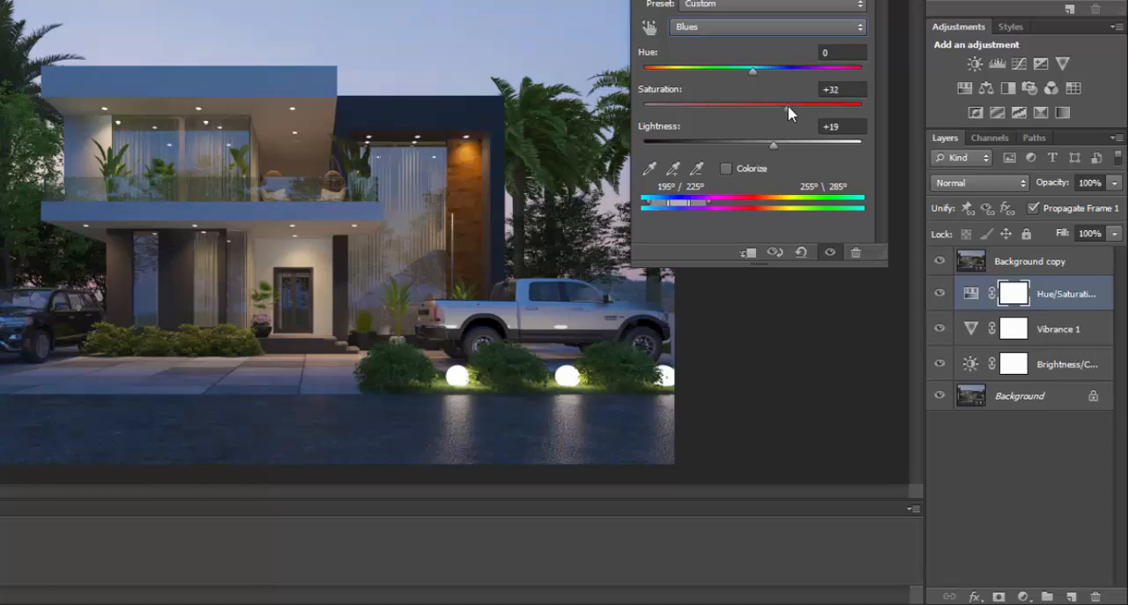
{"action": "mouse_move", "coordinate": [789, 106]}
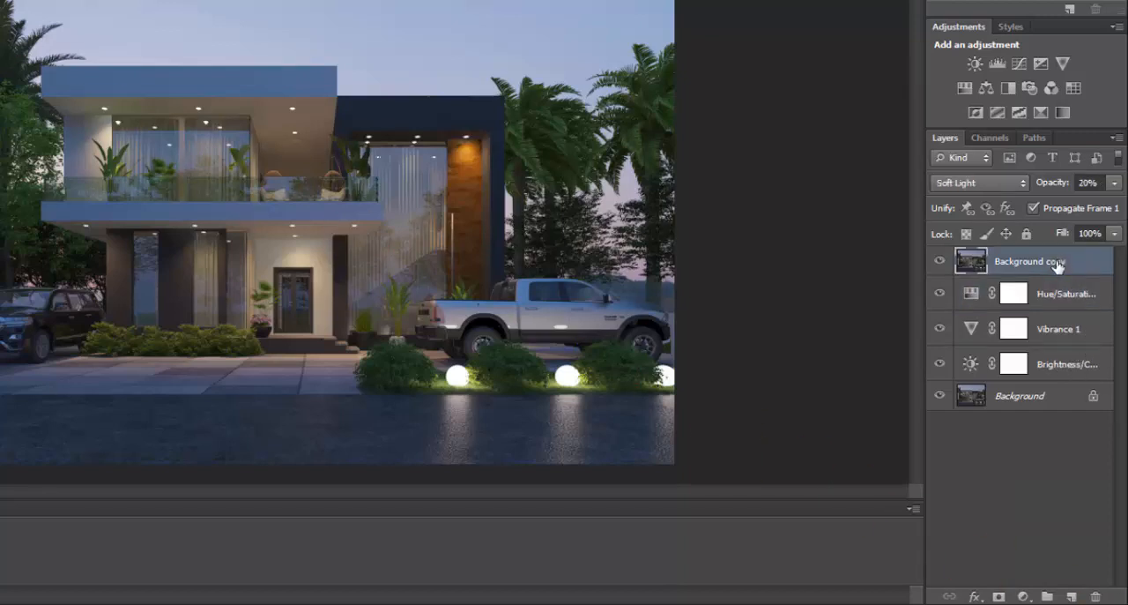
{"action": "mouse_move", "coordinate": [1058, 264]}
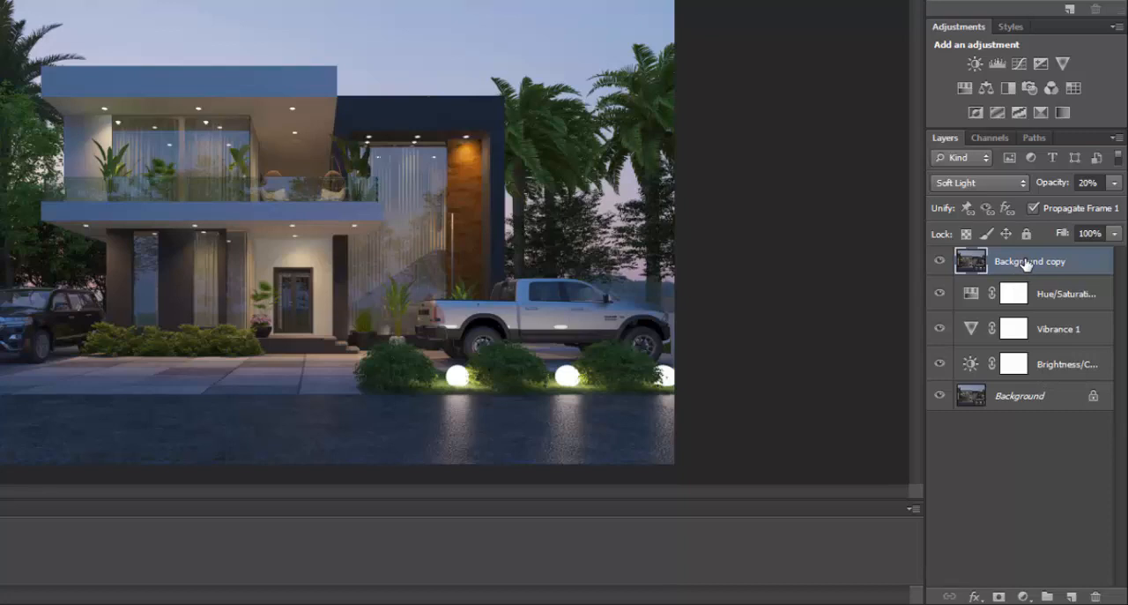
{"action": "mouse_move", "coordinate": [1053, 261]}
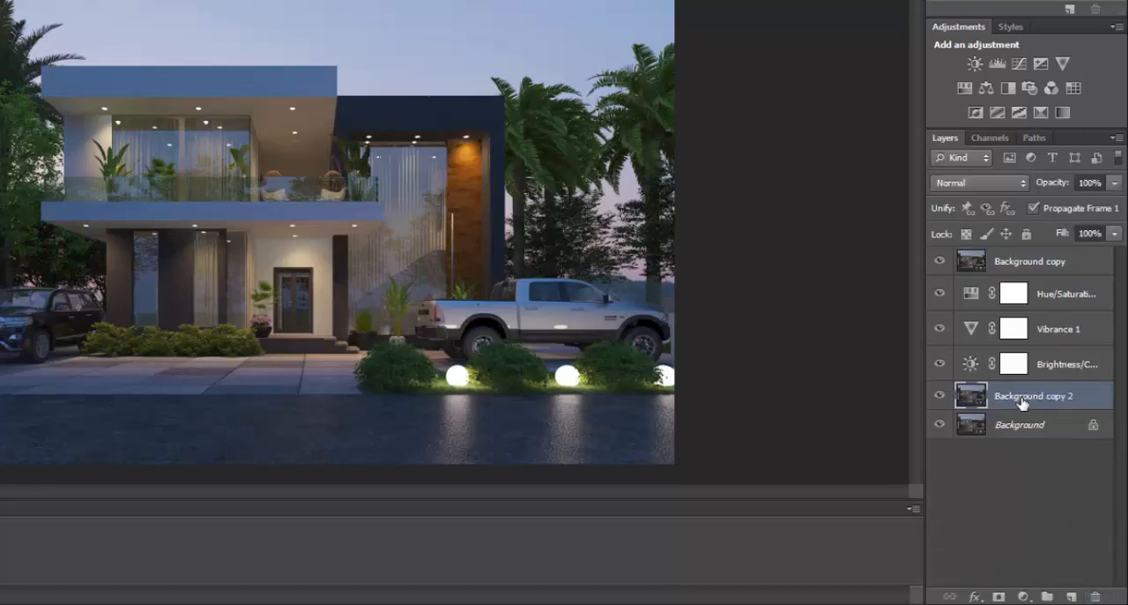
- Drag Background copy 2 up to sit just under Background copy
{"action": "left_click_drag", "start_coordinate": [1032, 395], "coordinate": [1031, 290]}
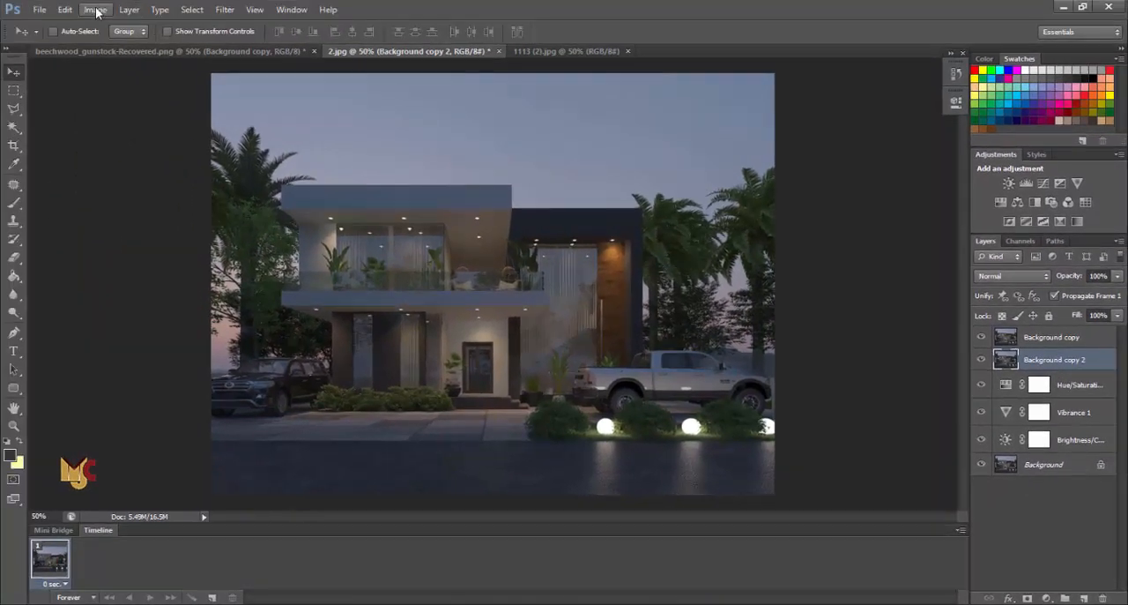
- Apply Image > Auto Color to Background copy 2 and fade it to about 27% opacity
{"action": "left_click", "coordinate": [92, 11]}
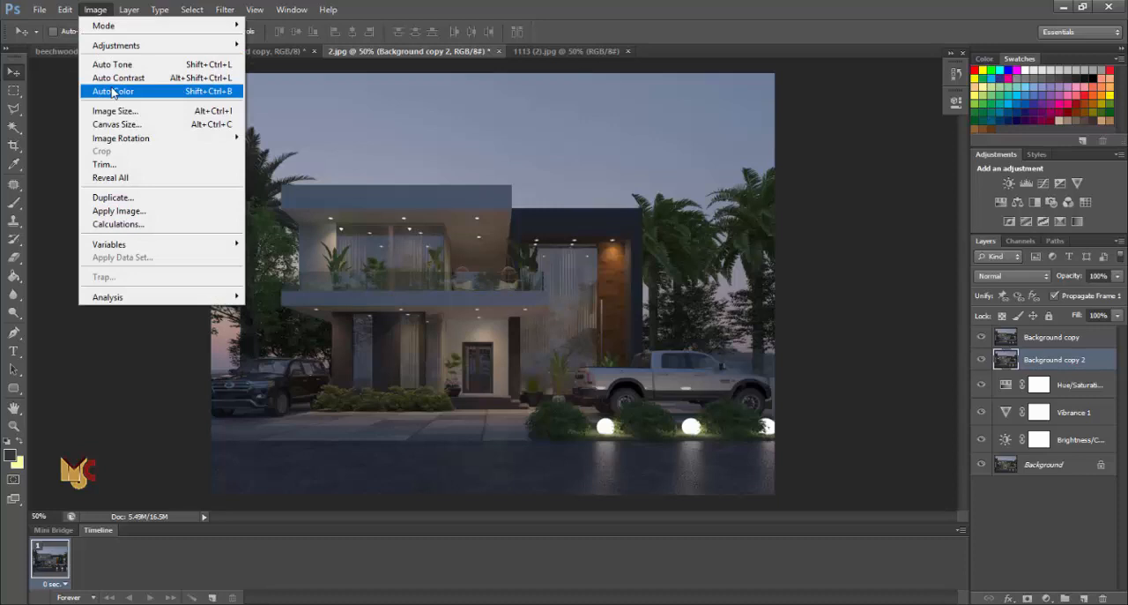
{"action": "left_click", "coordinate": [113, 91]}
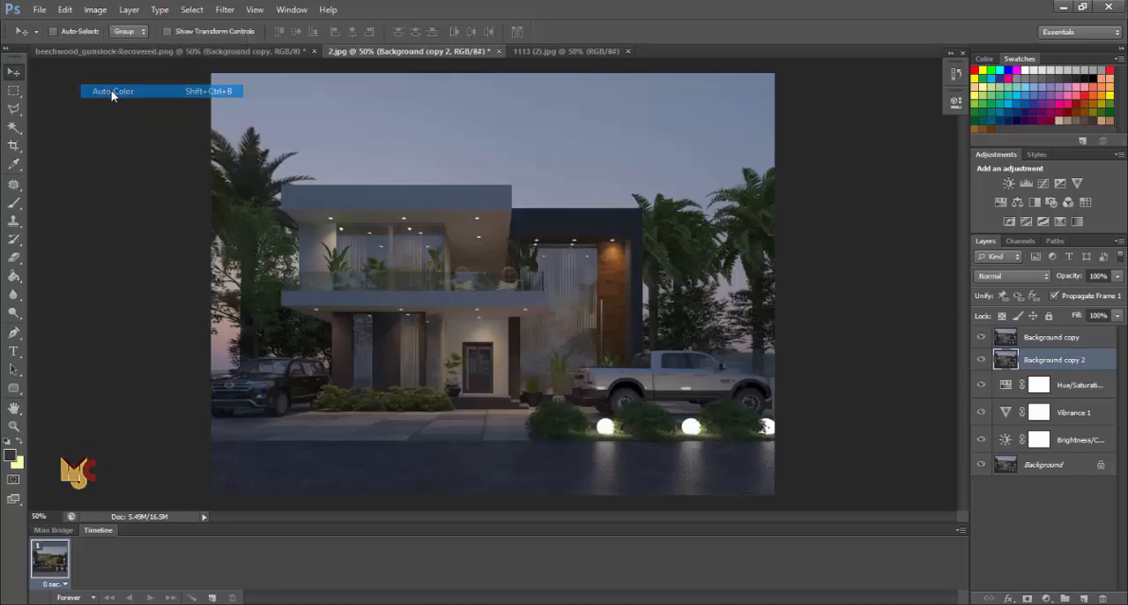
{"action": "left_click", "coordinate": [112, 90]}
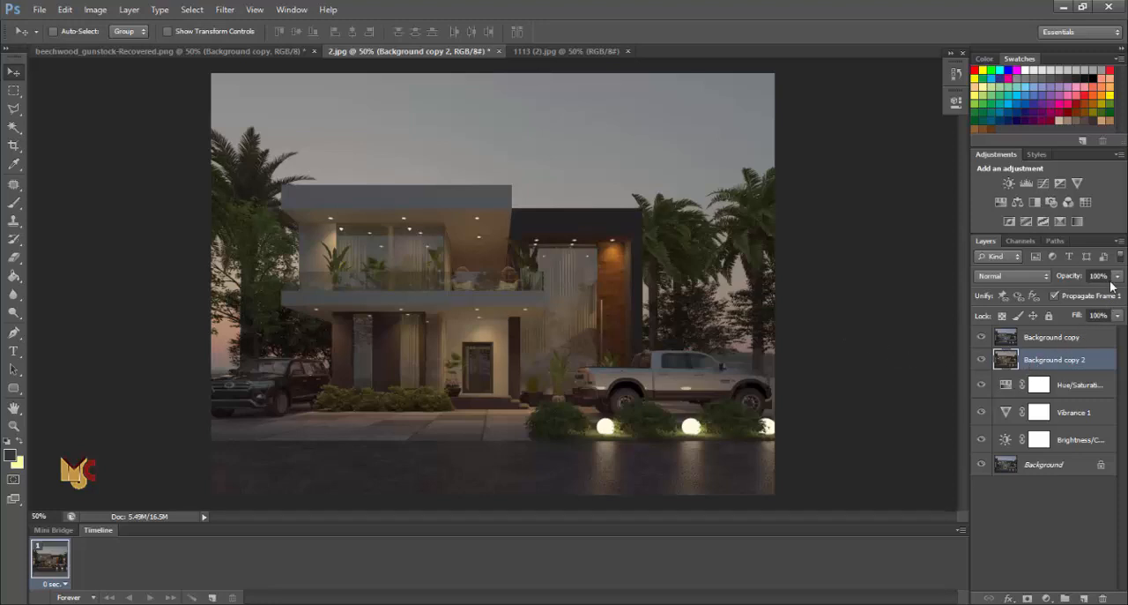
{"action": "left_click_drag", "start_coordinate": [1099, 275], "coordinate": [1058, 295]}
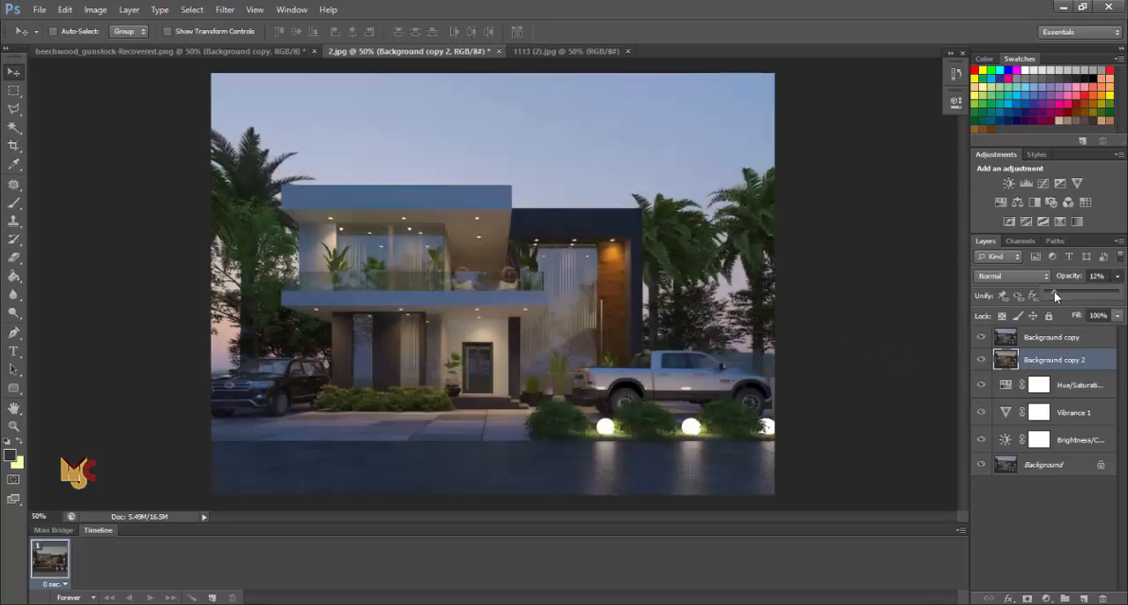
{"action": "left_click_drag", "start_coordinate": [1055, 295], "coordinate": [1064, 295]}
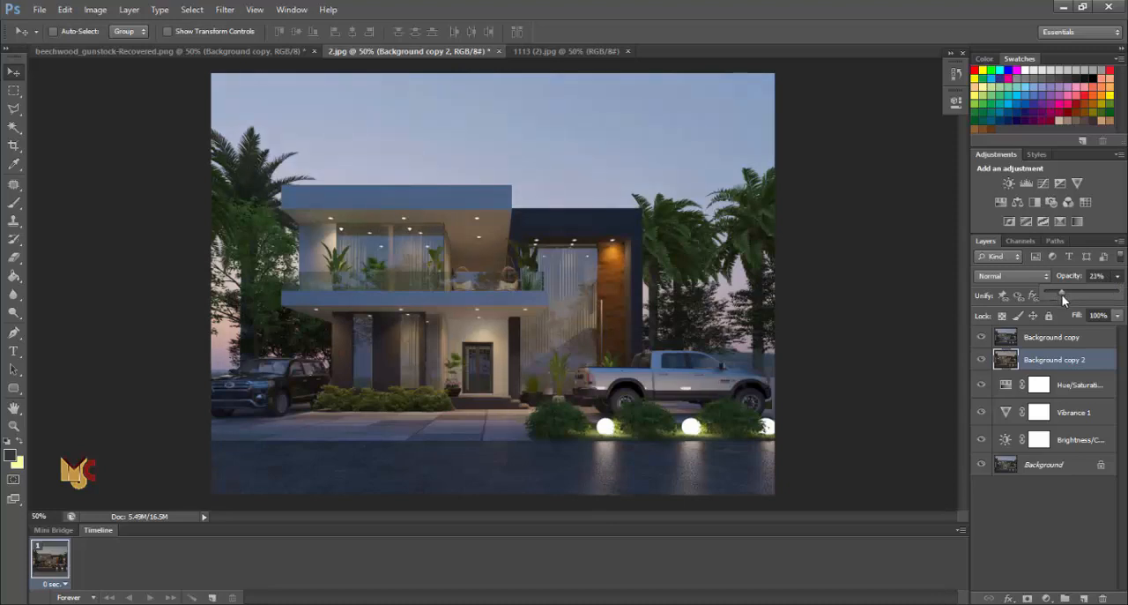
{"action": "left_click_drag", "start_coordinate": [1058, 291], "coordinate": [1067, 291]}
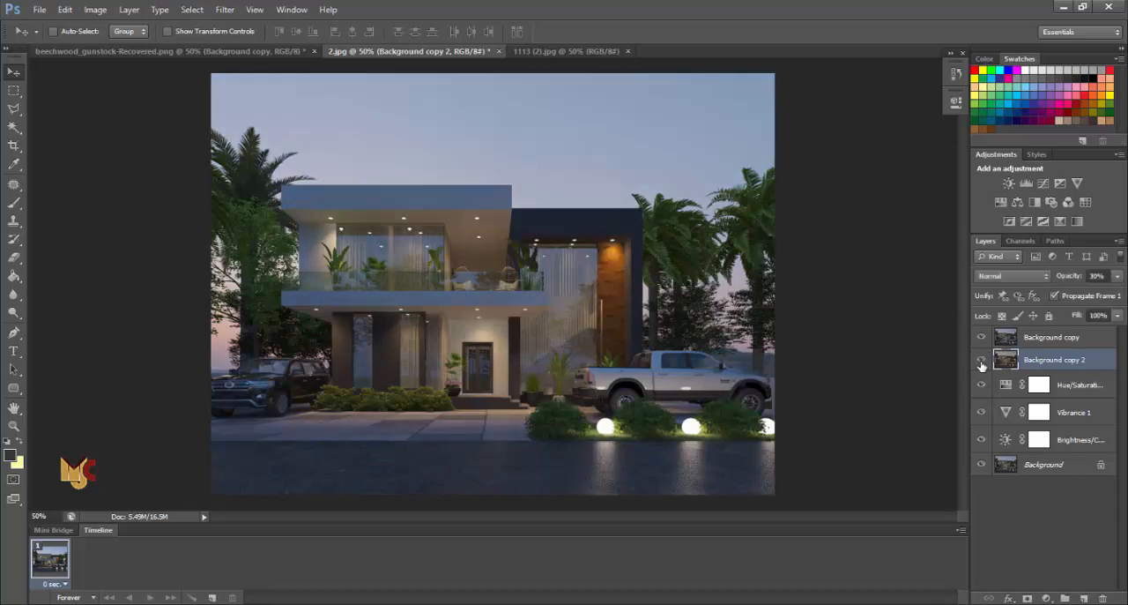
{"action": "left_click", "coordinate": [980, 359]}
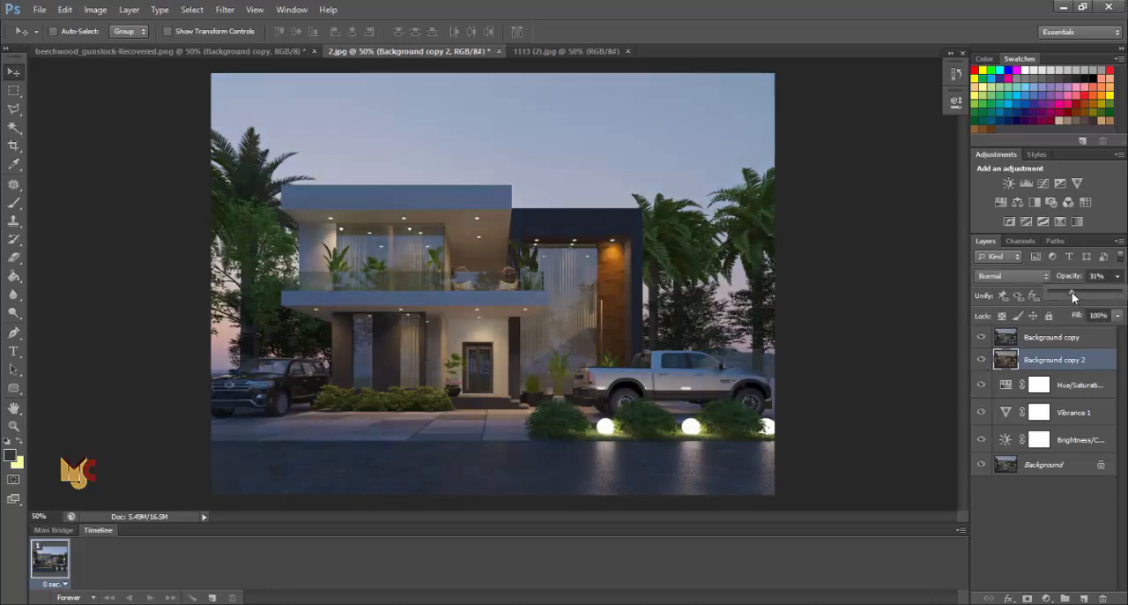
{"action": "left_click_drag", "start_coordinate": [1073, 295], "coordinate": [1069, 296]}
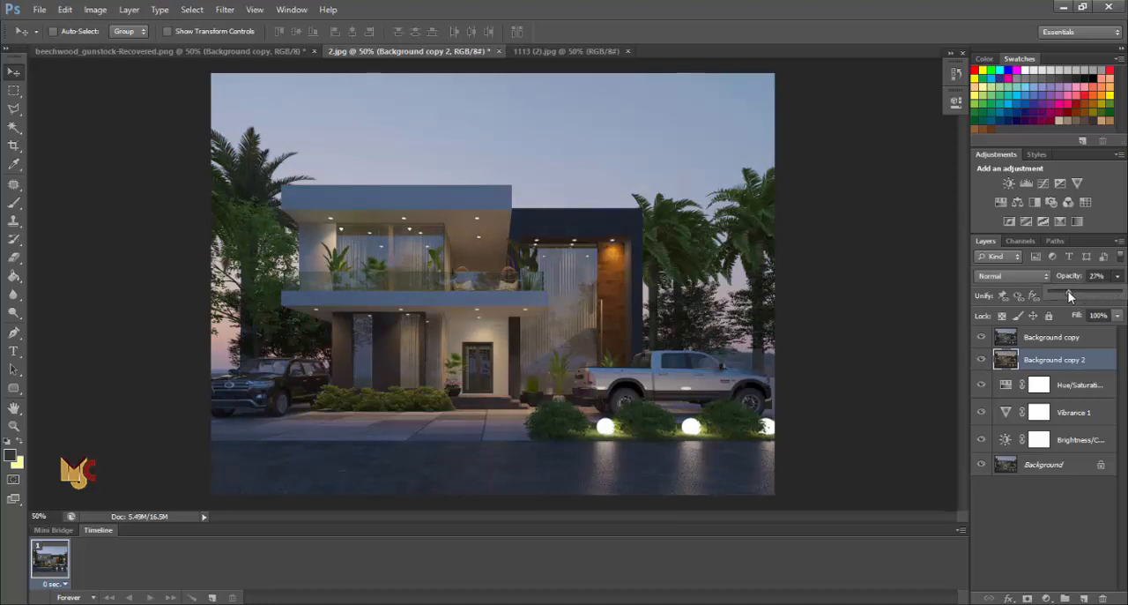
{"action": "left_click_drag", "start_coordinate": [1069, 296], "coordinate": [1062, 295]}
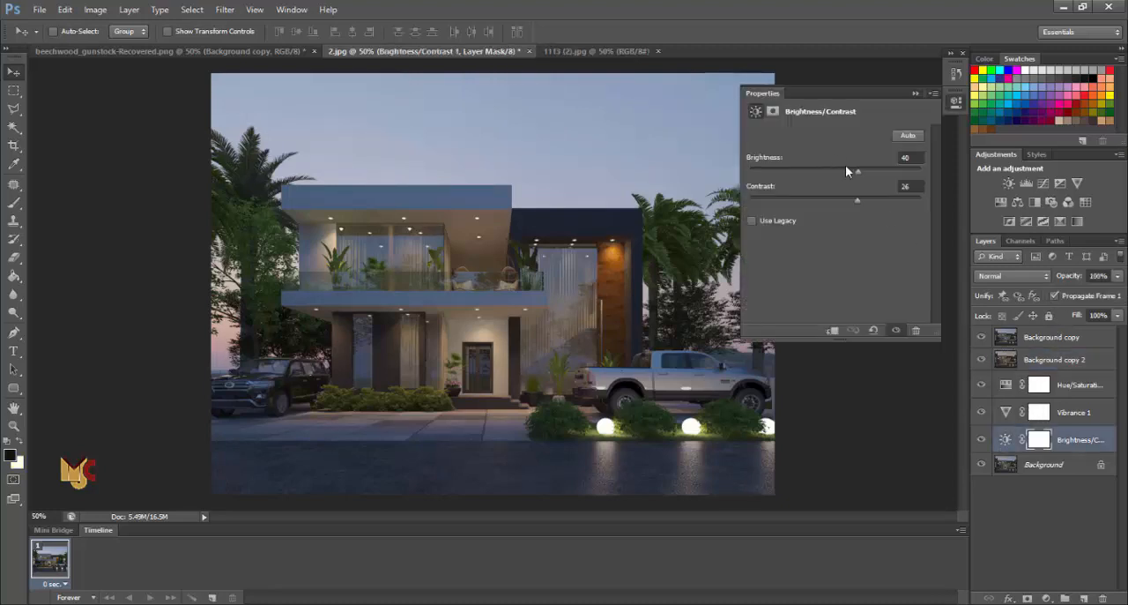
- Raise the Brightness/Contrast brightness to 58
{"action": "left_click_drag", "start_coordinate": [857, 171], "coordinate": [871, 171]}
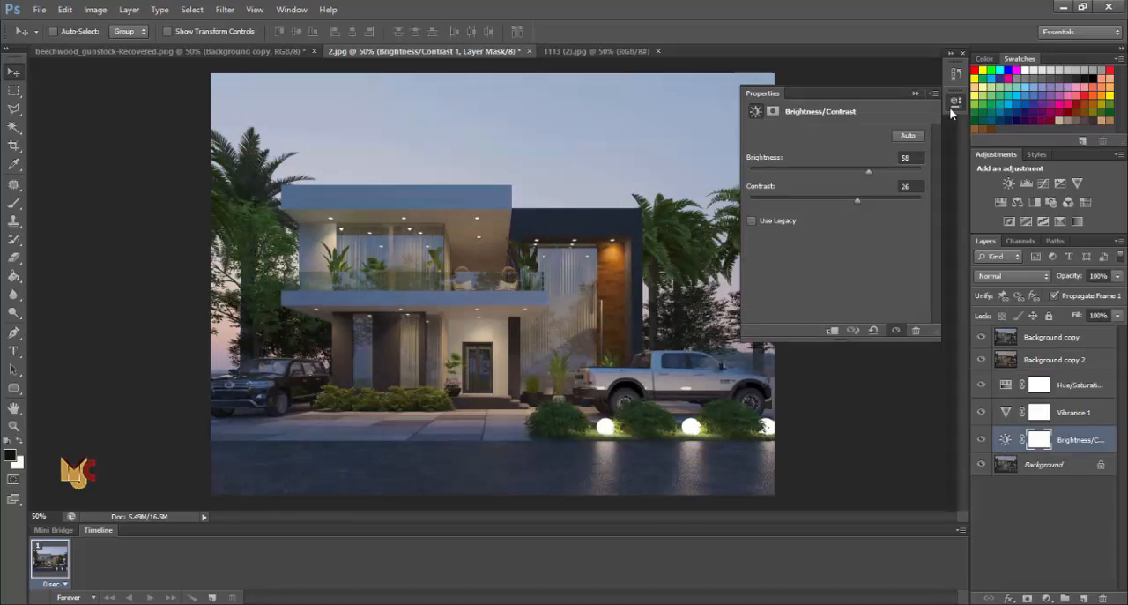
{"action": "left_click_drag", "start_coordinate": [857, 199], "coordinate": [873, 199]}
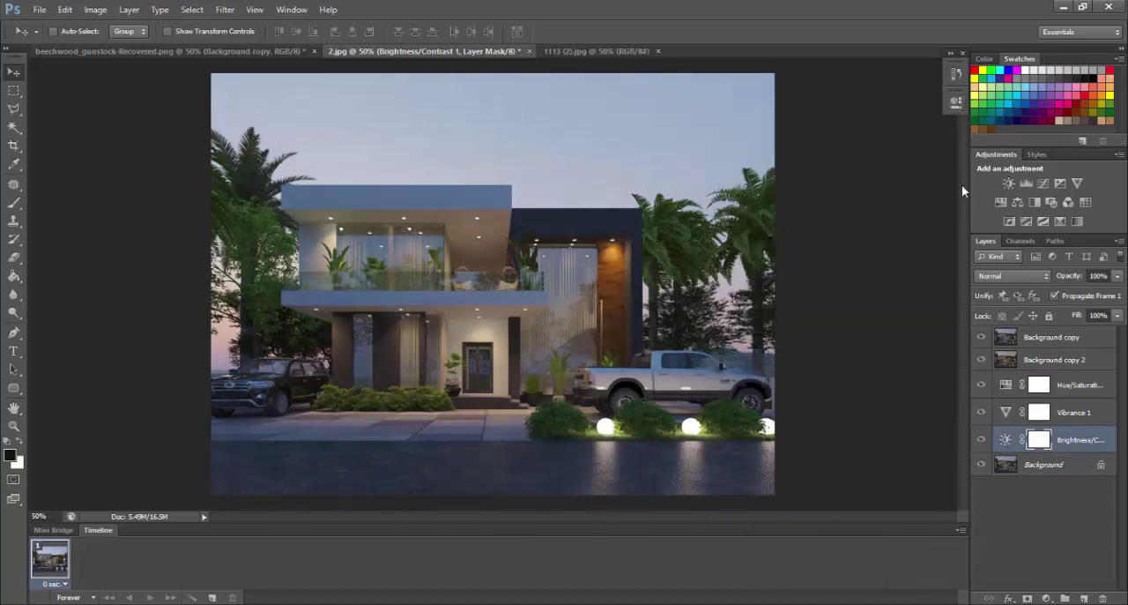
{"action": "left_click", "coordinate": [1048, 337]}
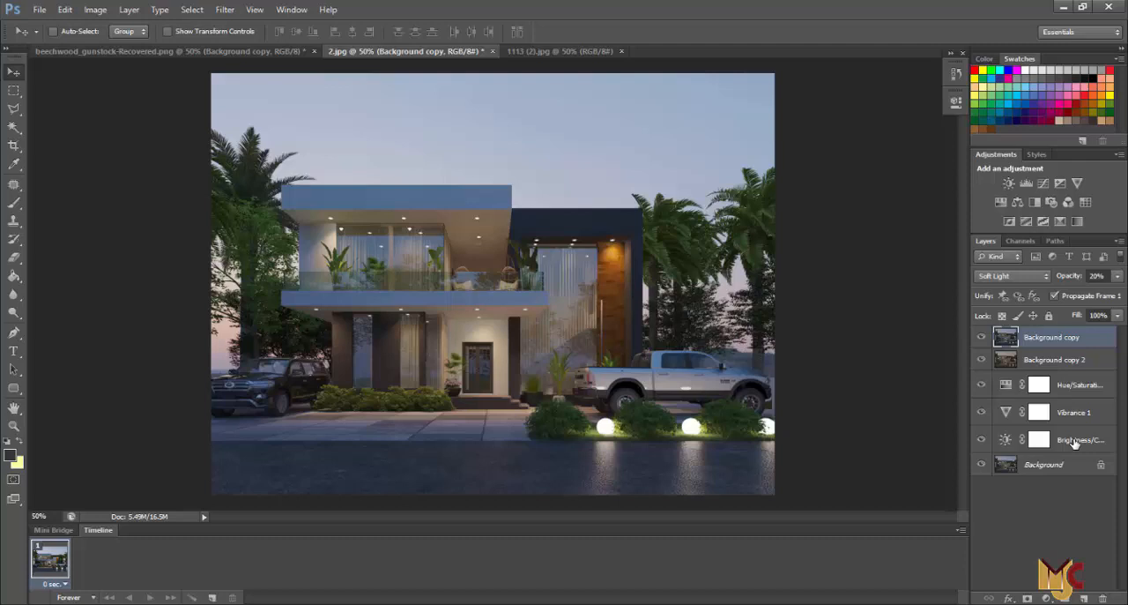
- Group both background copies and three adjustment layers into Group 1, toggling it to compare
{"action": "key", "text": "ctrl+g"}
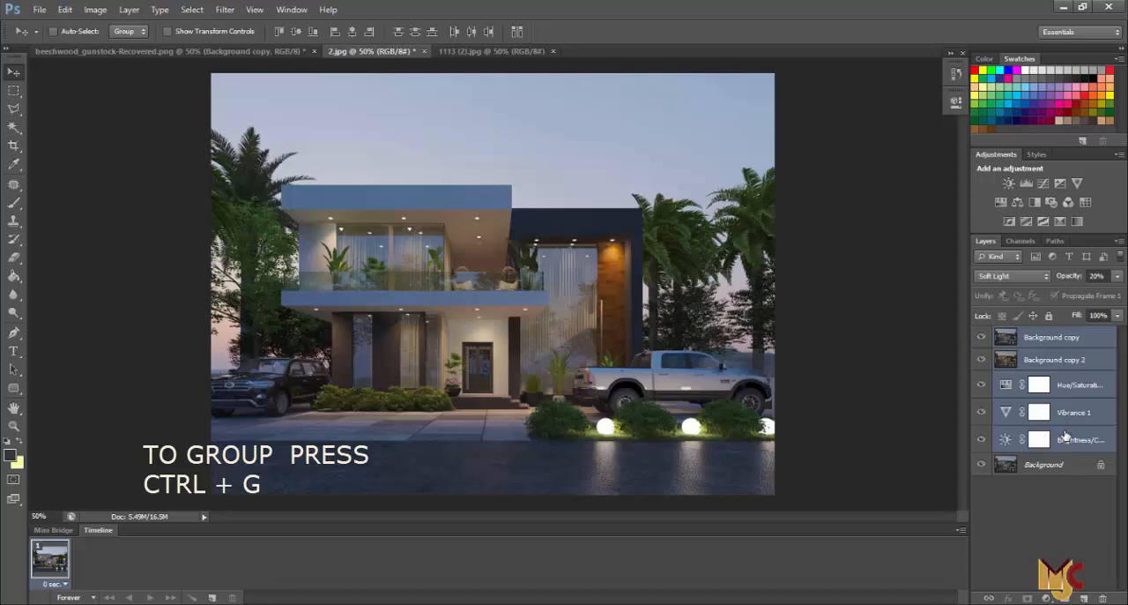
{"action": "key", "text": "ctrl+g"}
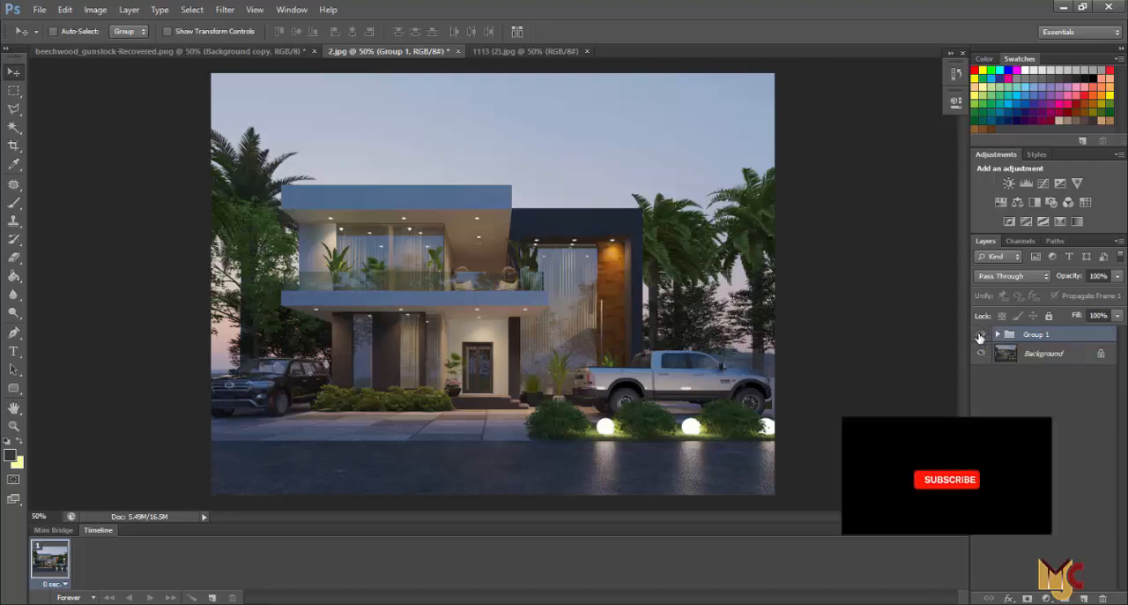
{"action": "left_click", "coordinate": [948, 478]}
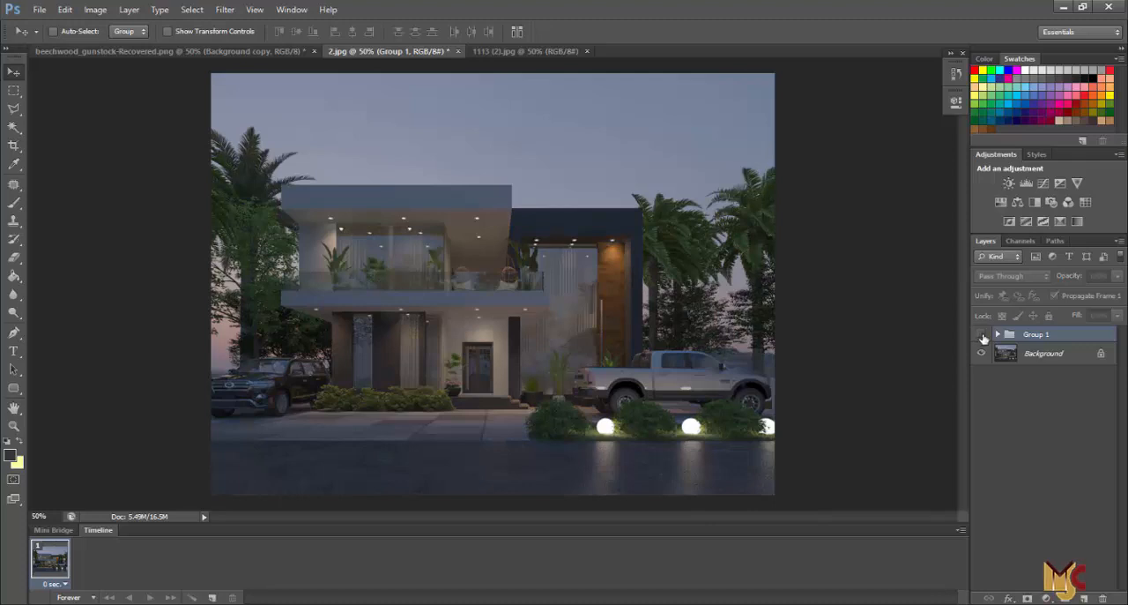
{"action": "left_click", "coordinate": [982, 334]}
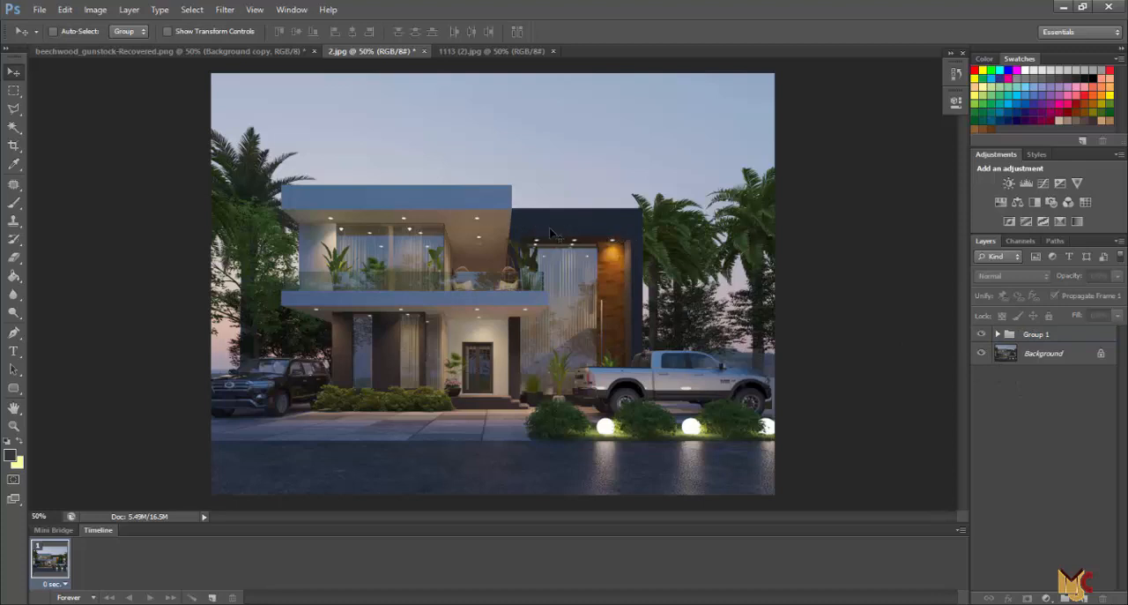
{"action": "mouse_move", "coordinate": [584, 71]}
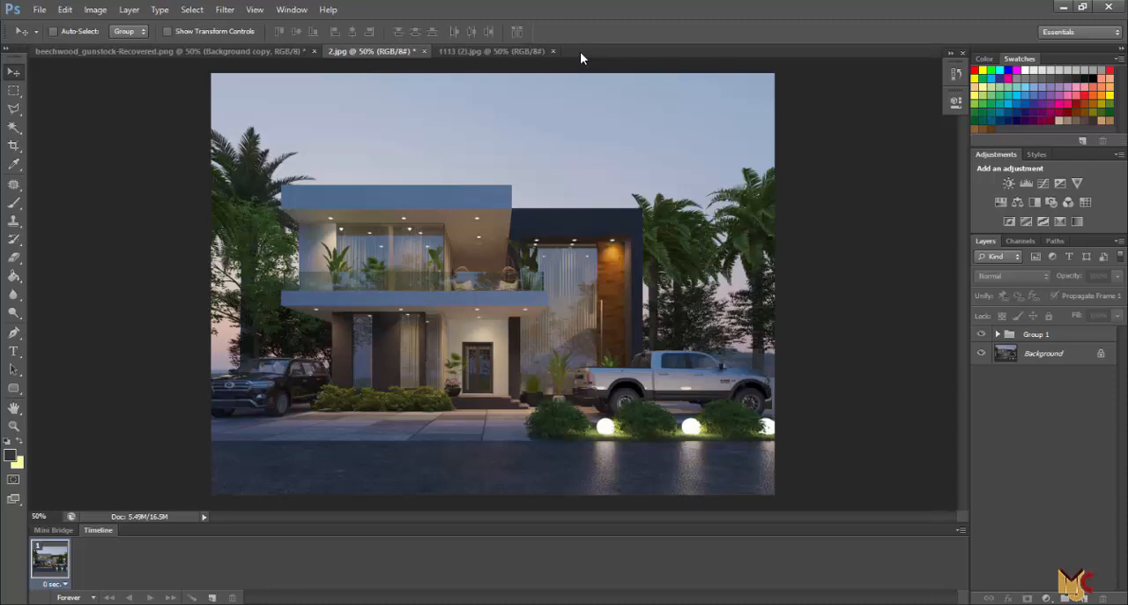
{"action": "mouse_move", "coordinate": [651, 120]}
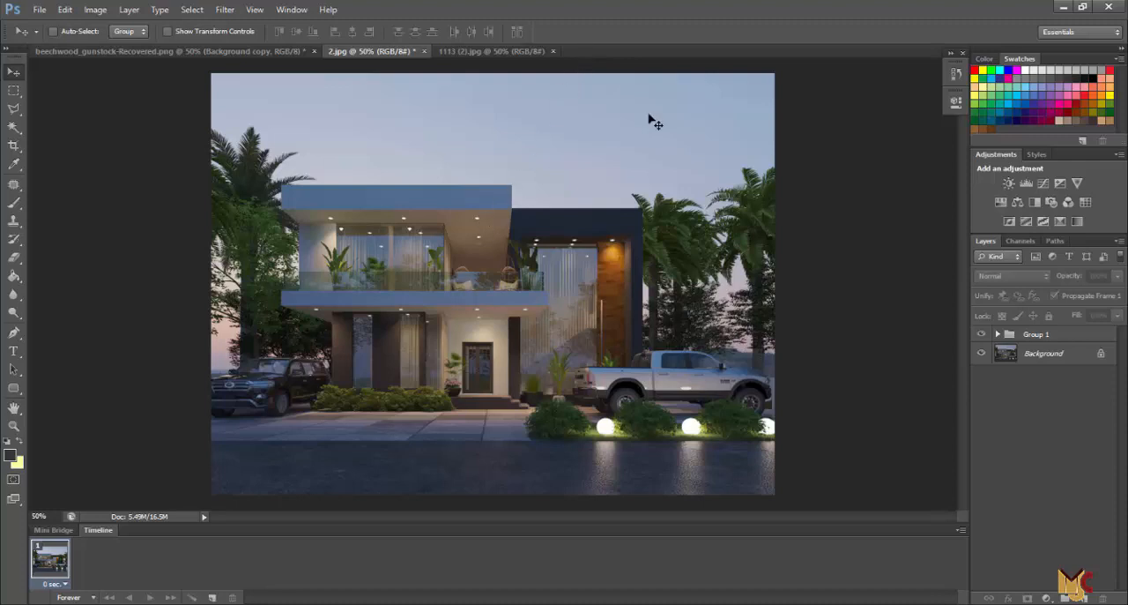
{"action": "mouse_move", "coordinate": [596, 60]}
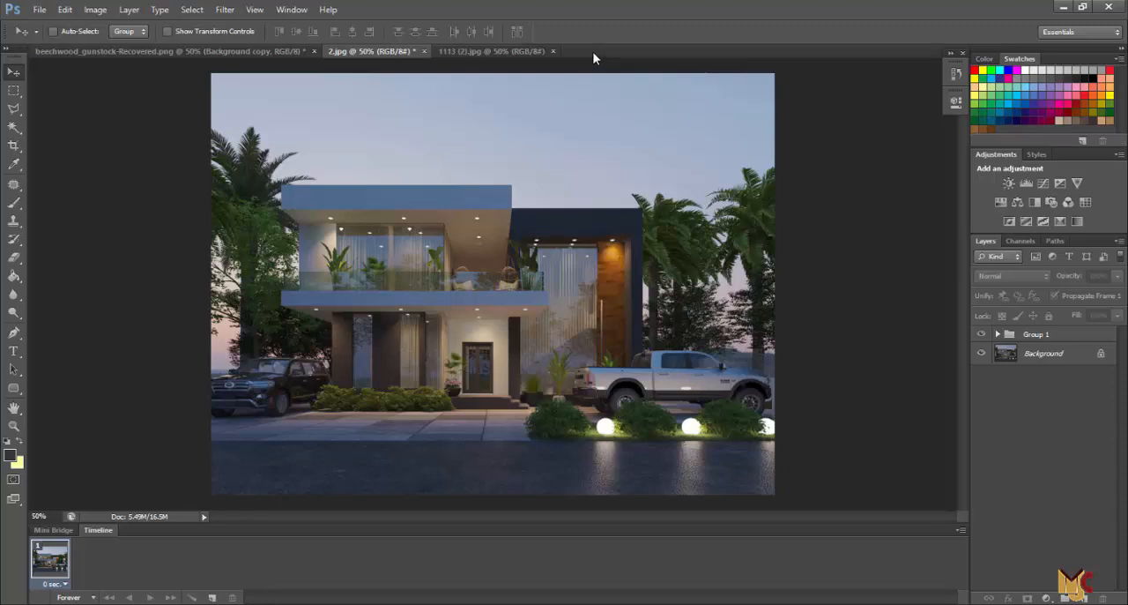
{"action": "left_click", "coordinate": [41, 10]}
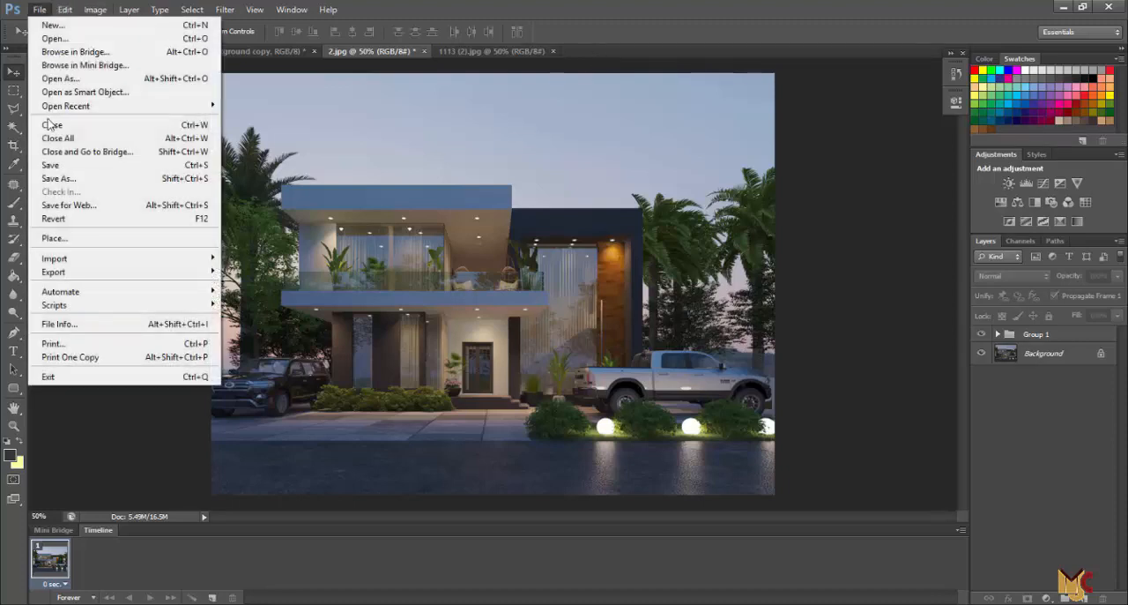
{"action": "mouse_move", "coordinate": [55, 238]}
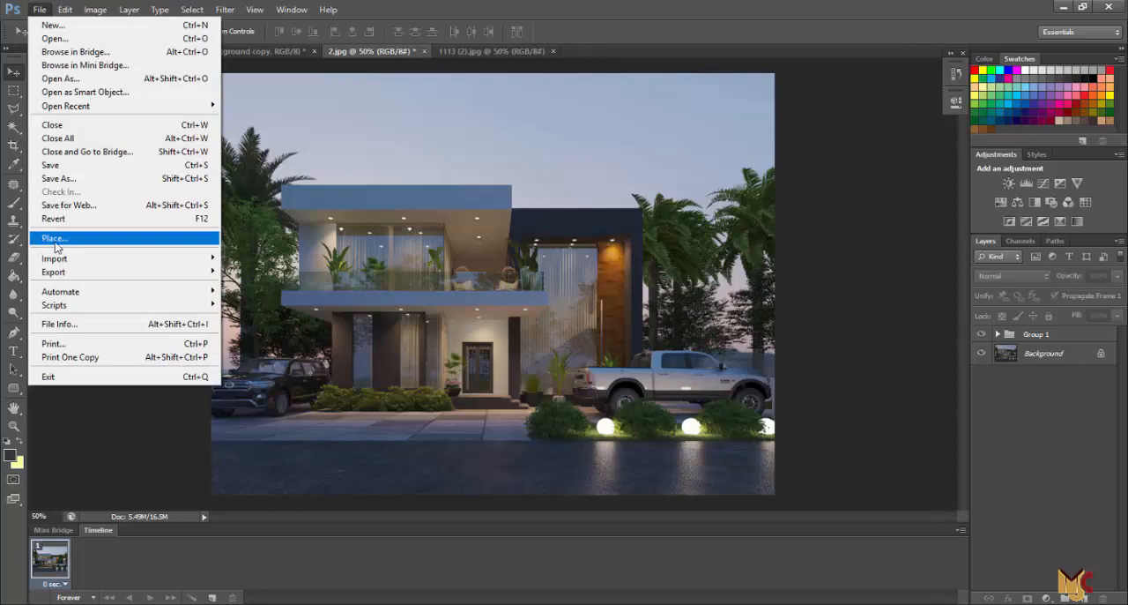
{"action": "left_click", "coordinate": [54, 237]}
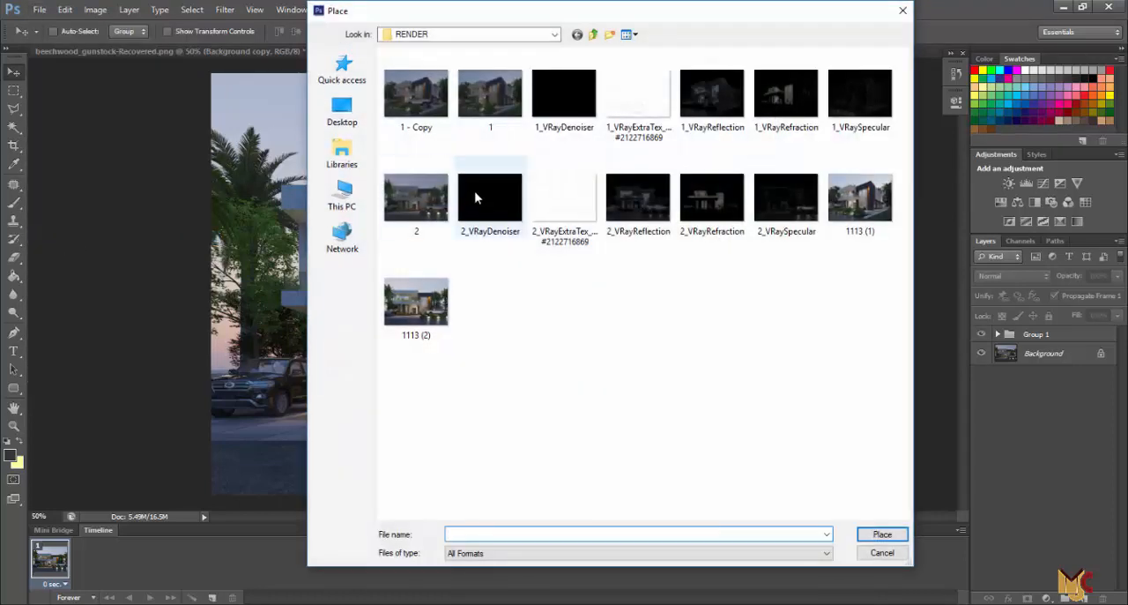
{"action": "left_click", "coordinate": [342, 68]}
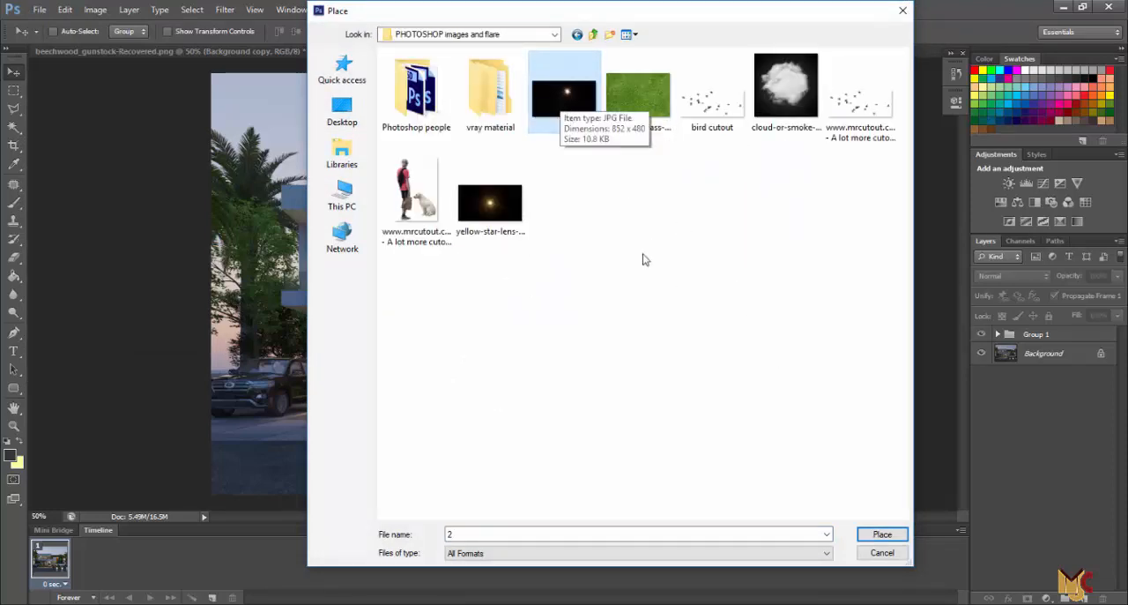
{"action": "left_click", "coordinate": [883, 533]}
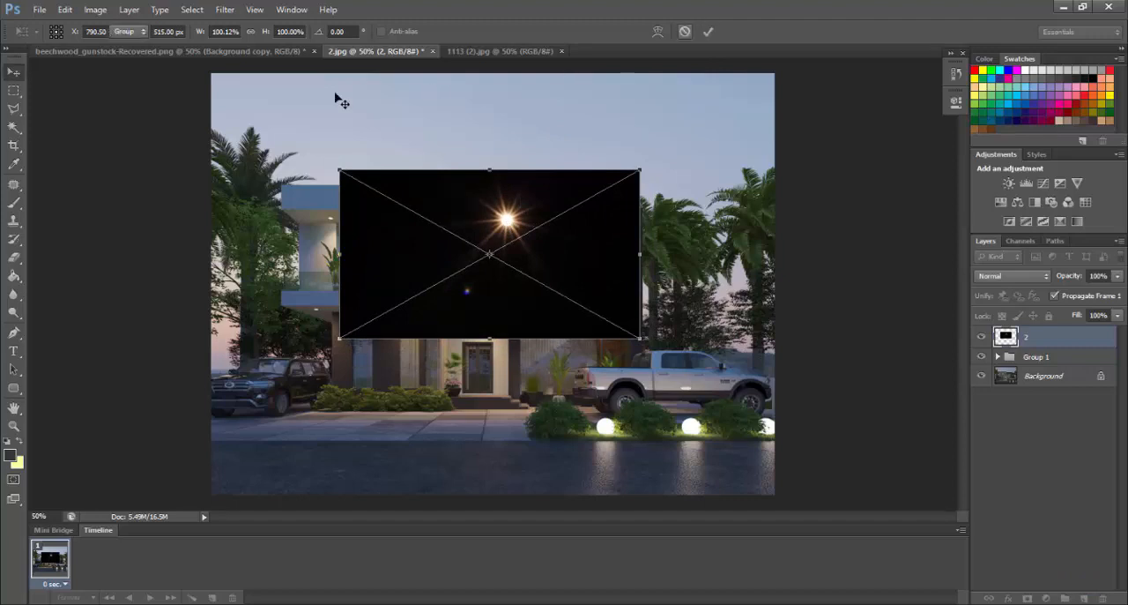
{"action": "left_click", "coordinate": [41, 10]}
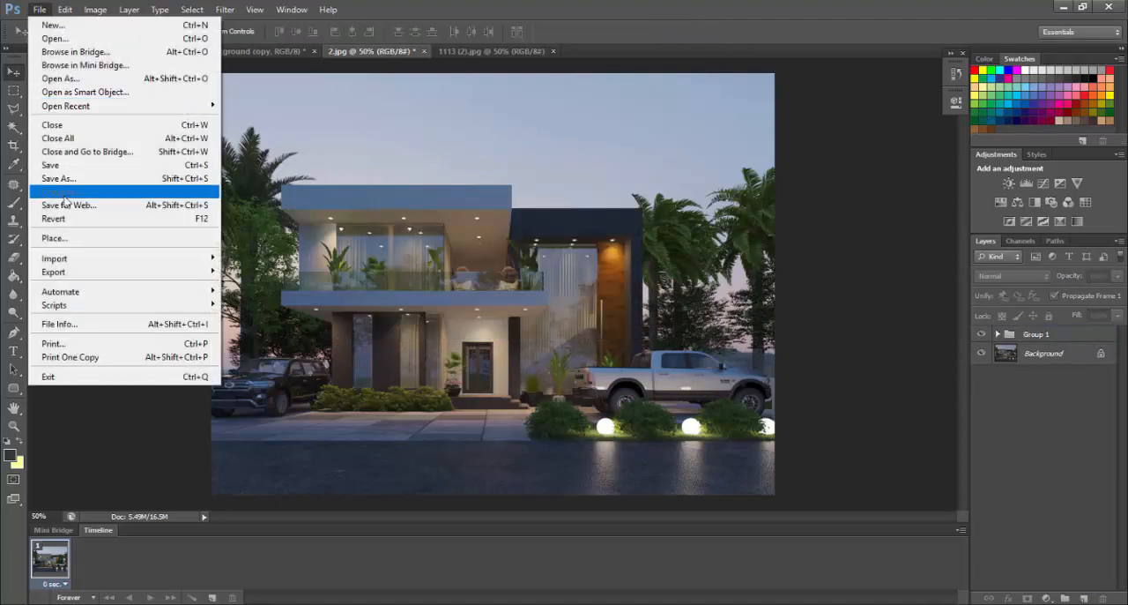
- Place the yellow-star-lens-flare JPG and set its blend mode to Screen
{"action": "left_click", "coordinate": [54, 237]}
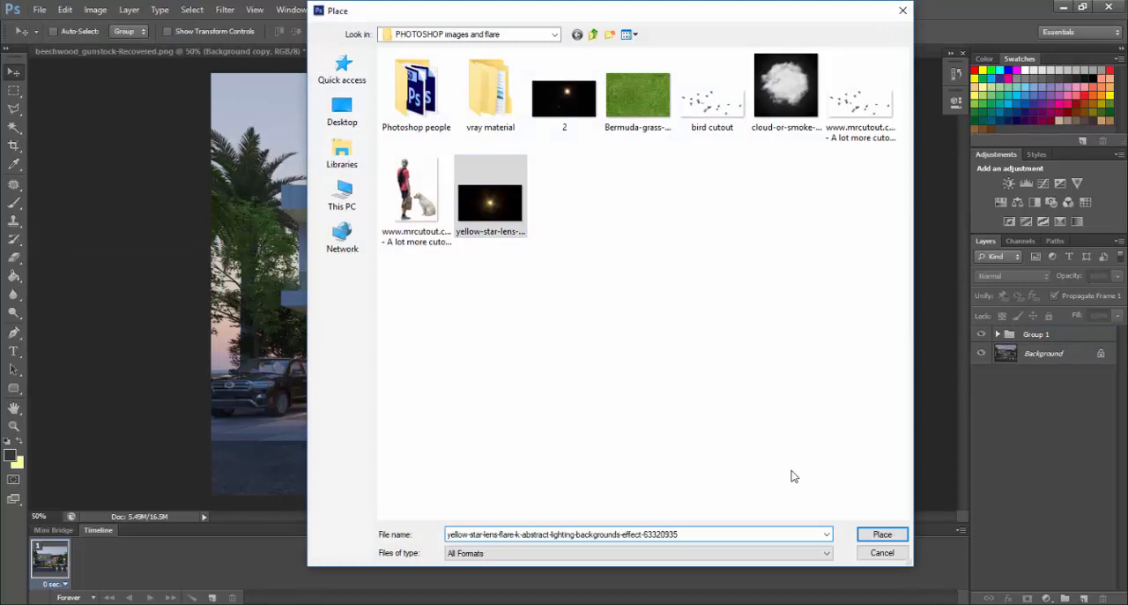
{"action": "left_click", "coordinate": [908, 533]}
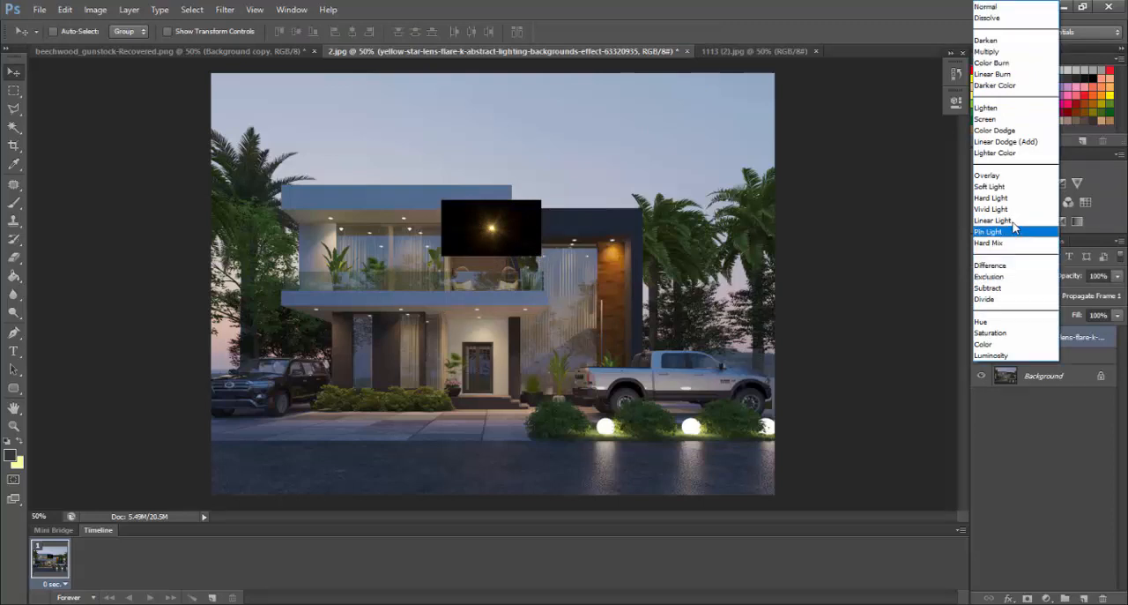
{"action": "left_click", "coordinate": [987, 118]}
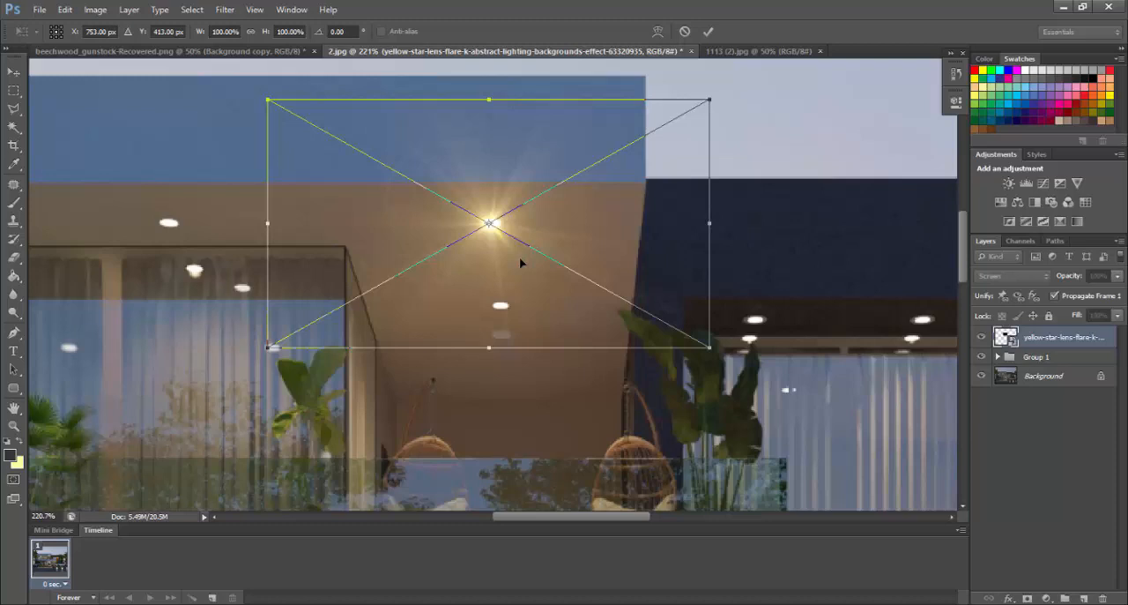
- Shrink the flare onto a ceiling lamp and move copies onto the other lamps
{"action": "left_click_drag", "start_coordinate": [710, 100], "coordinate": [494, 223]}
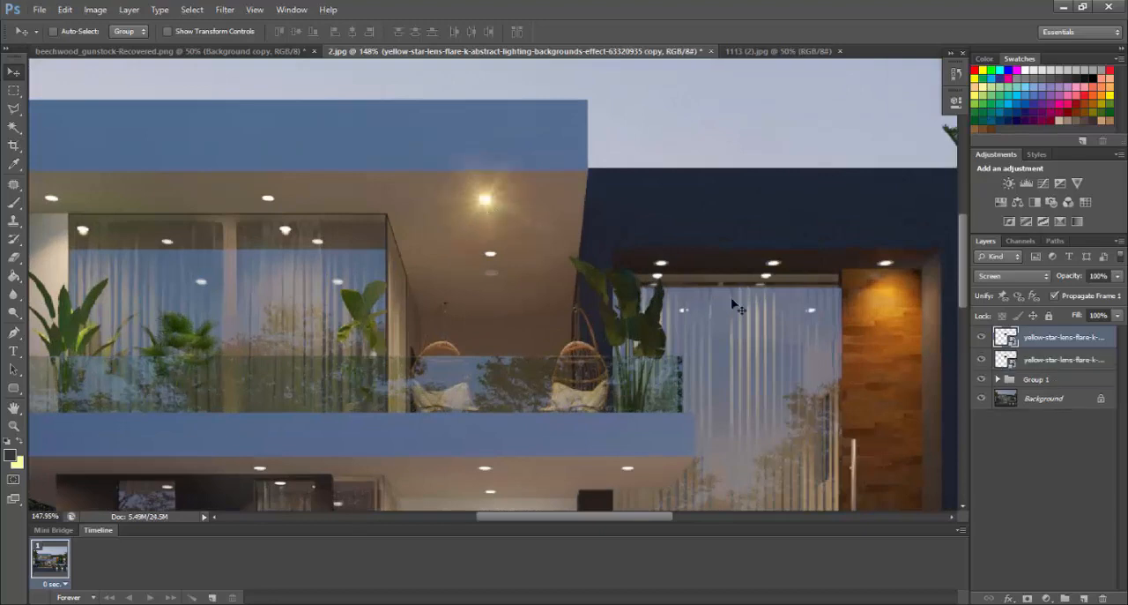
{"action": "left_click_drag", "start_coordinate": [736, 304], "coordinate": [494, 255]}
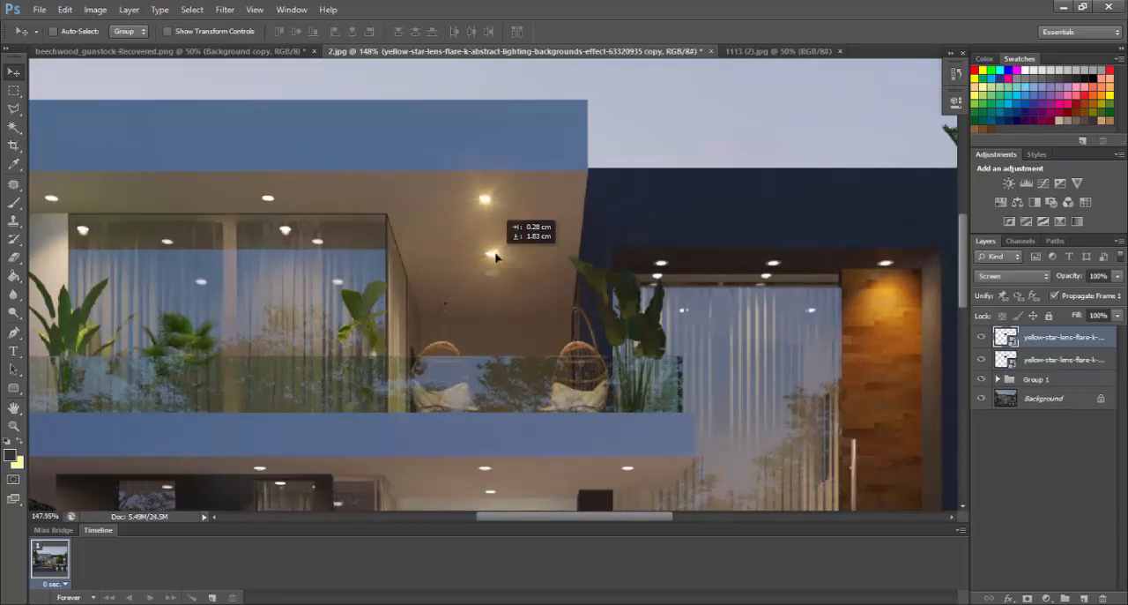
{"action": "left_click_drag", "start_coordinate": [498, 258], "coordinate": [492, 259]}
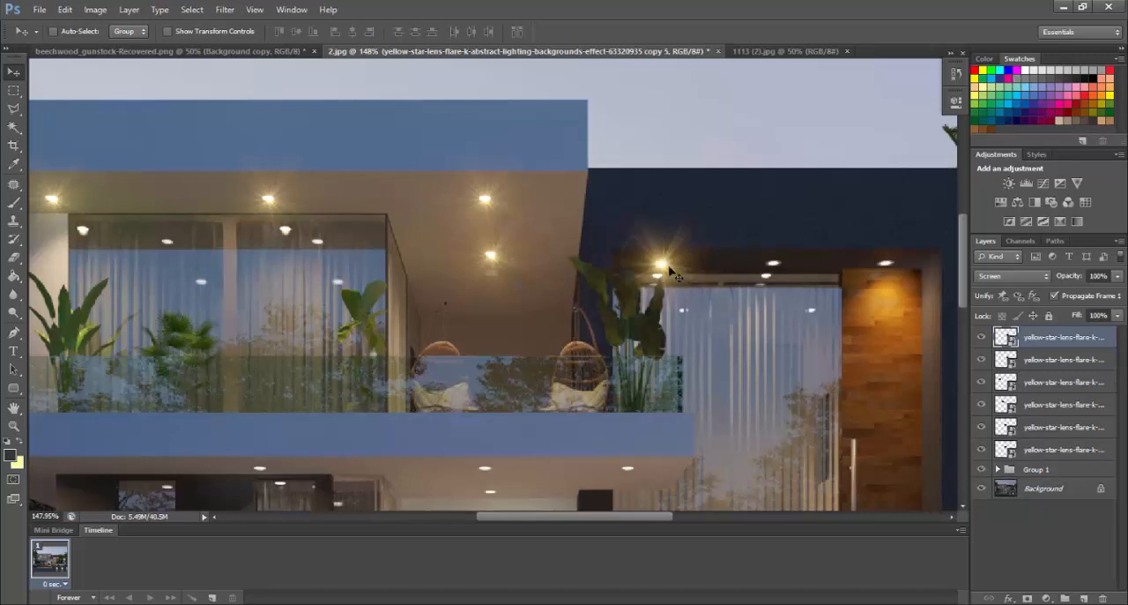
{"action": "left_click_drag", "start_coordinate": [666, 264], "coordinate": [776, 269]}
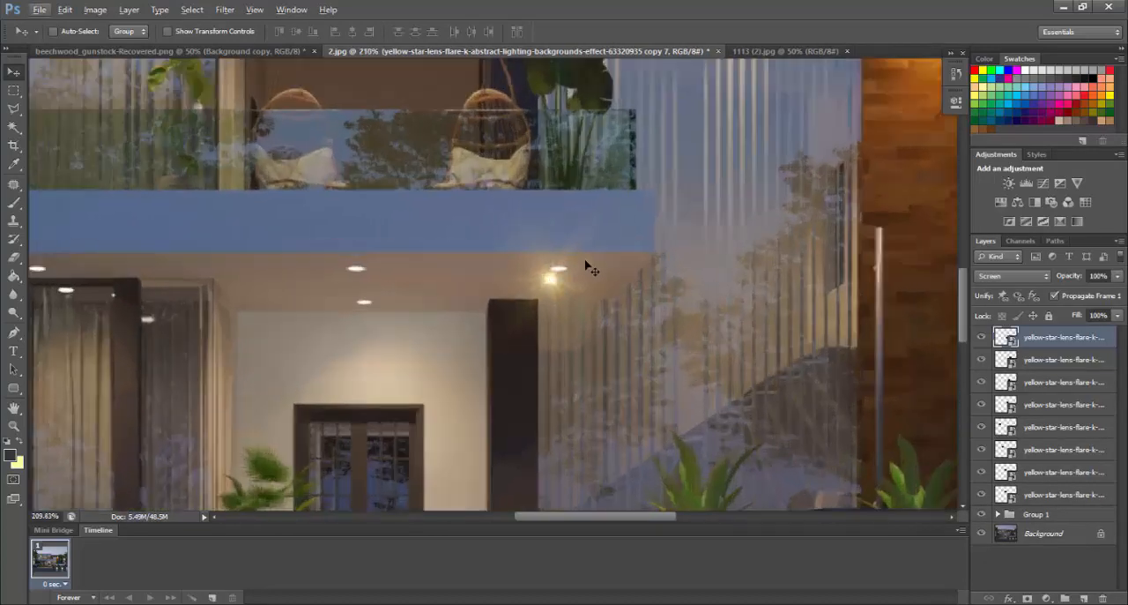
{"action": "key", "text": "ctrl+t"}
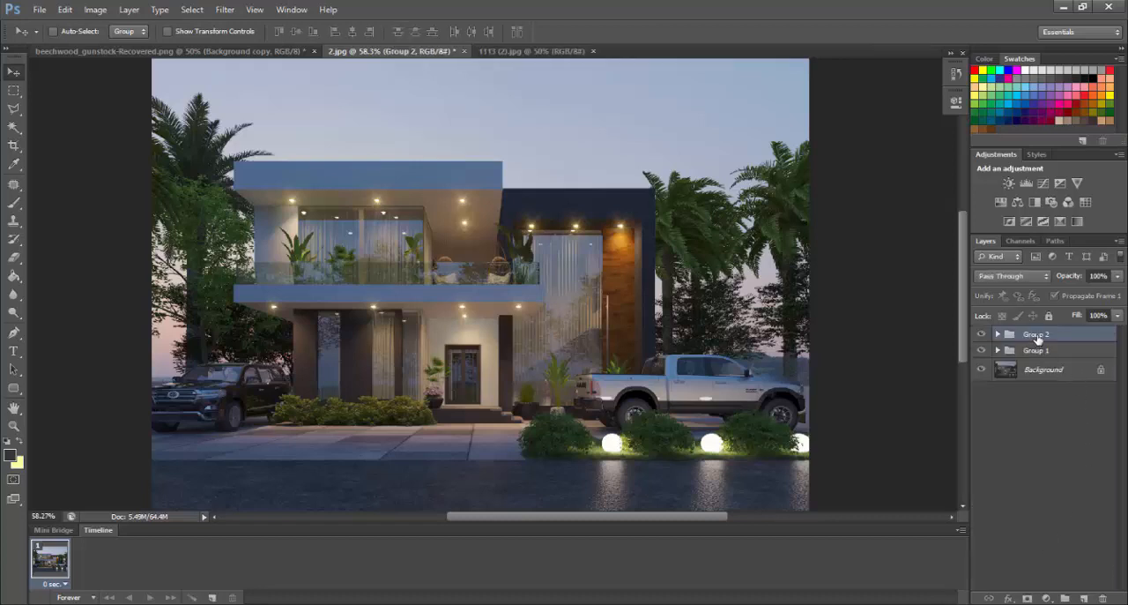
- Rename the flare group to FLARE, set its opacity to 75%, and toggle its visibility to compare
{"action": "double_click", "coordinate": [1036, 333]}
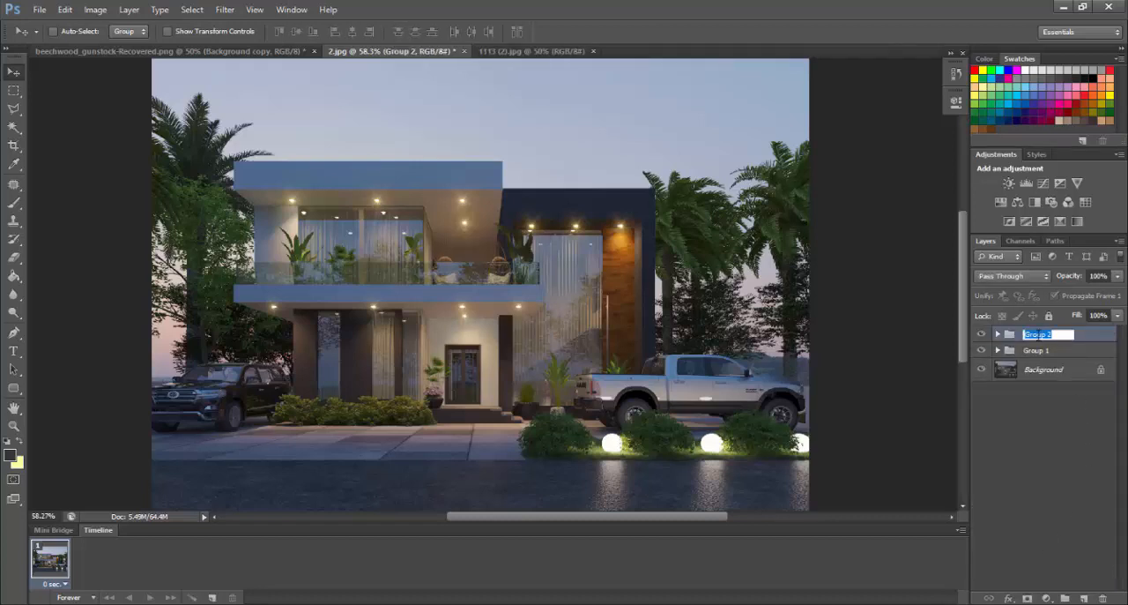
{"action": "type", "text": "FLARE"}
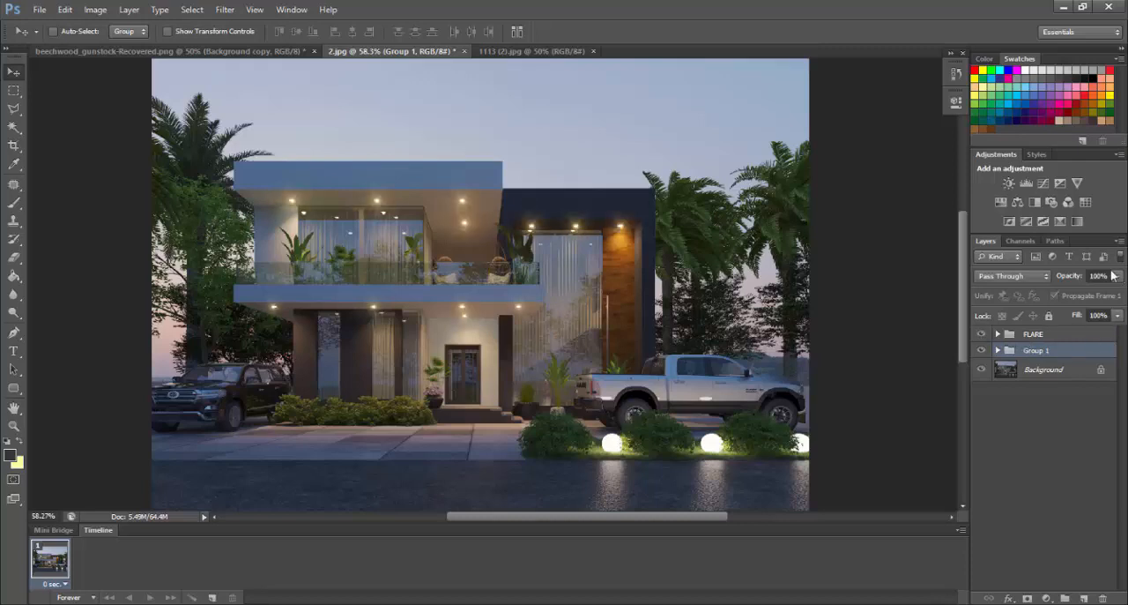
{"action": "left_click", "coordinate": [1033, 333]}
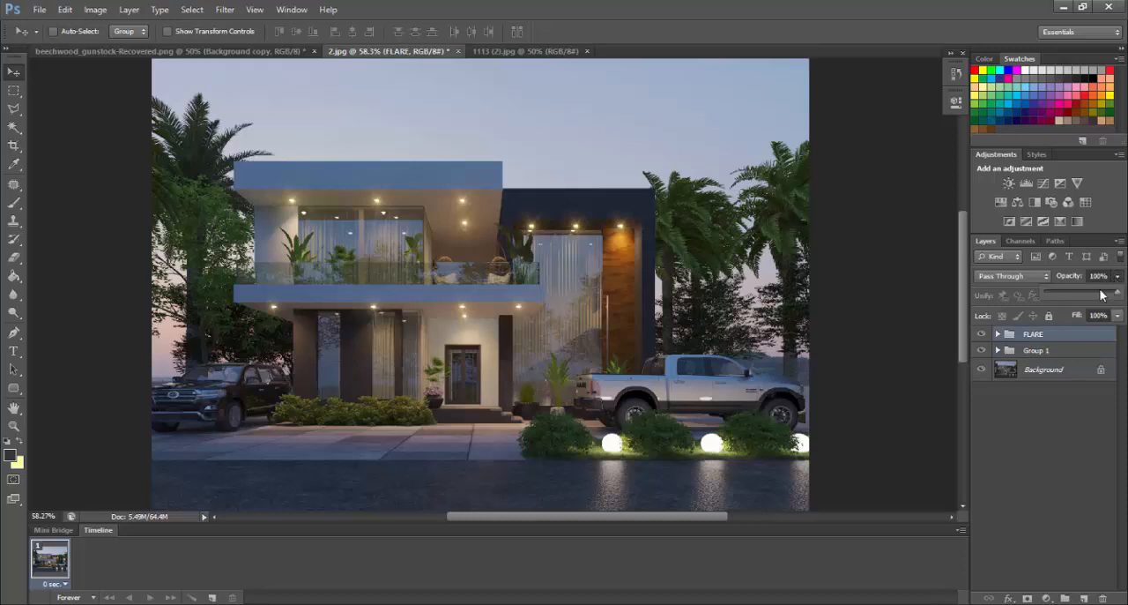
{"action": "left_click_drag", "start_coordinate": [1109, 292], "coordinate": [1100, 292]}
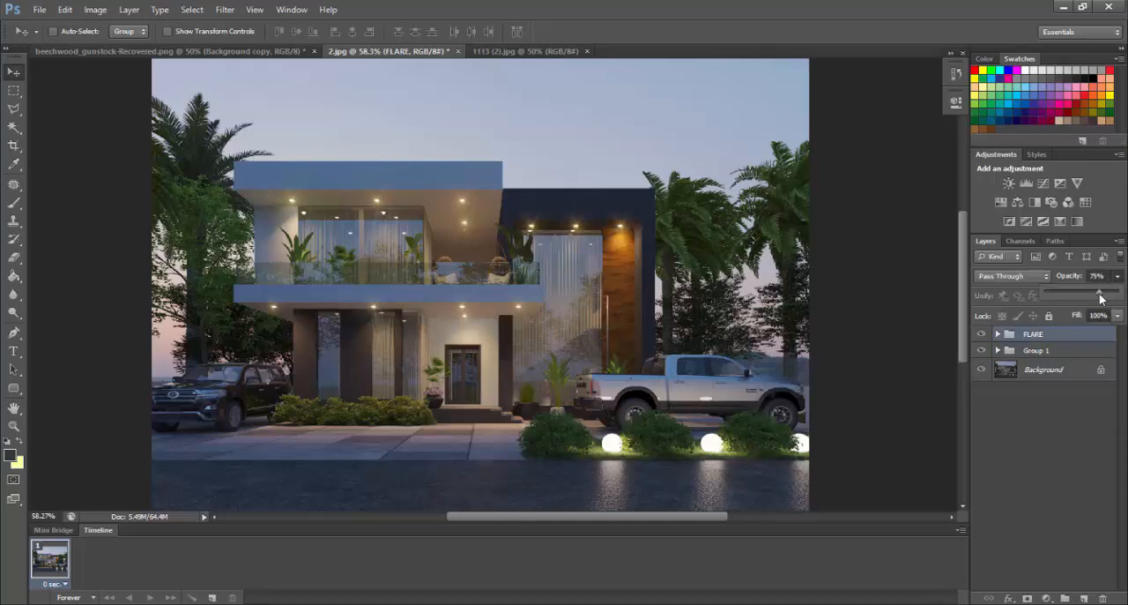
{"action": "left_click", "coordinate": [982, 334]}
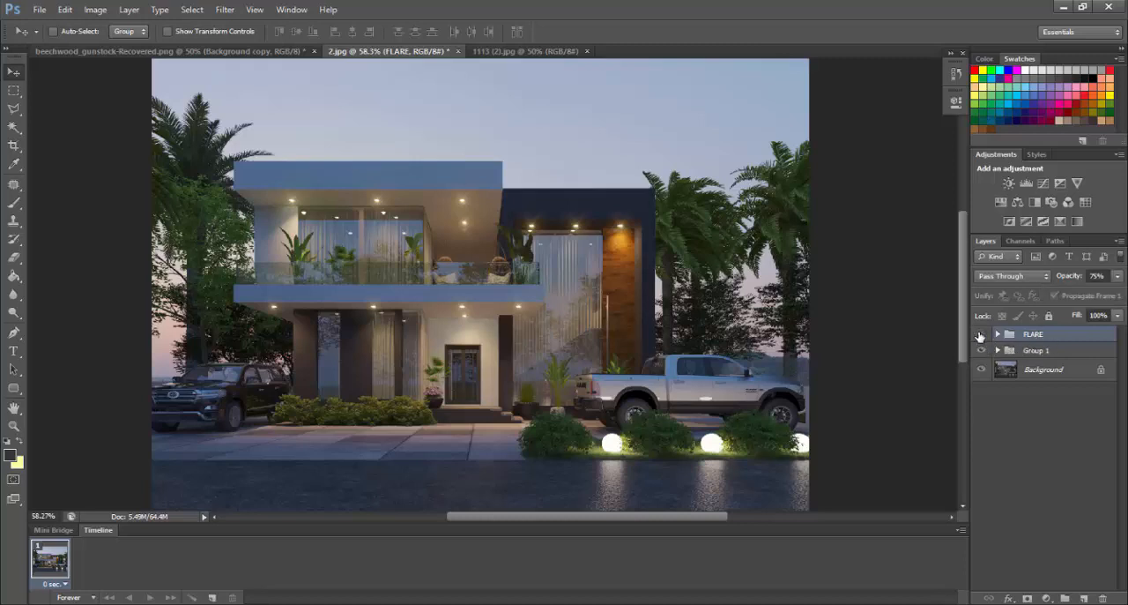
{"action": "left_click", "coordinate": [981, 333]}
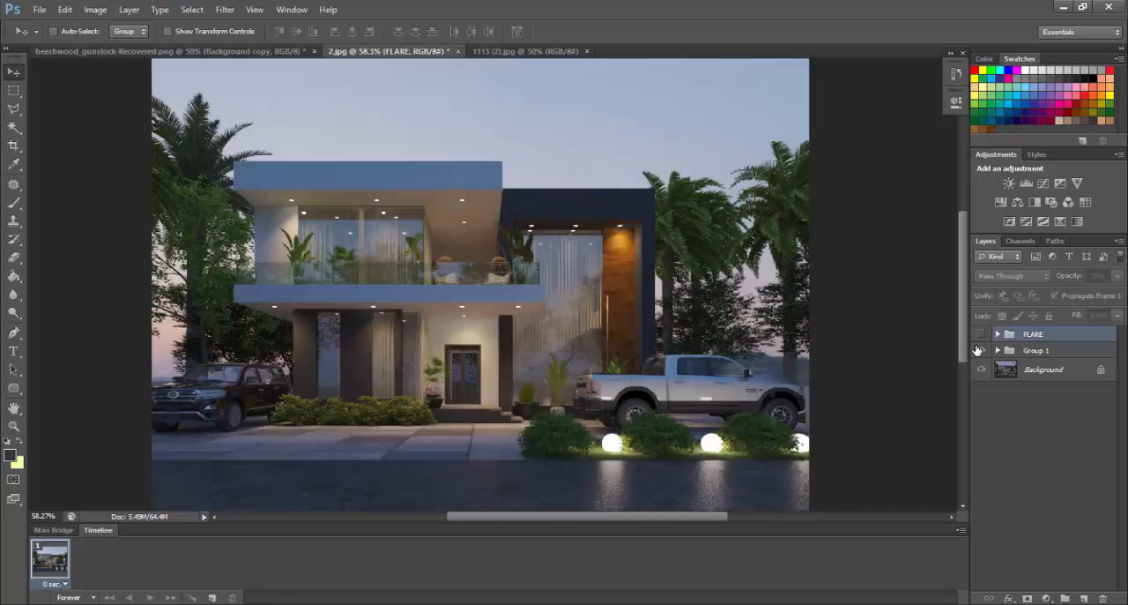
{"action": "left_click", "coordinate": [981, 333]}
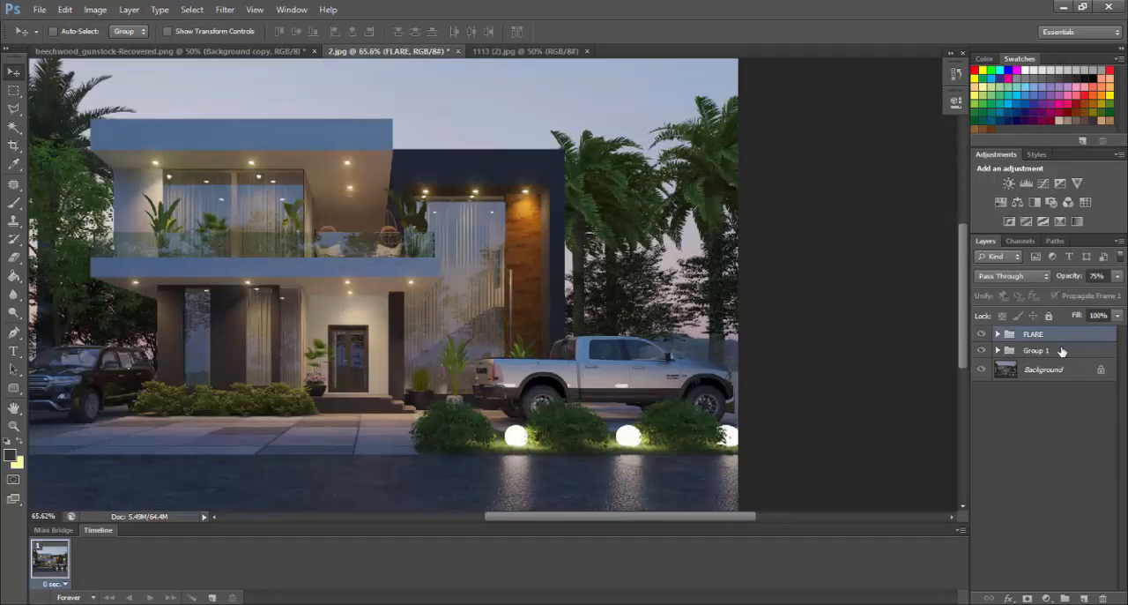
- Merge all visible layers into Layer 1 and apply Unsharp Mask: amount 50, radius 1.5, threshold 5
{"action": "key", "text": "Ctrl+Alt+Shift+E"}
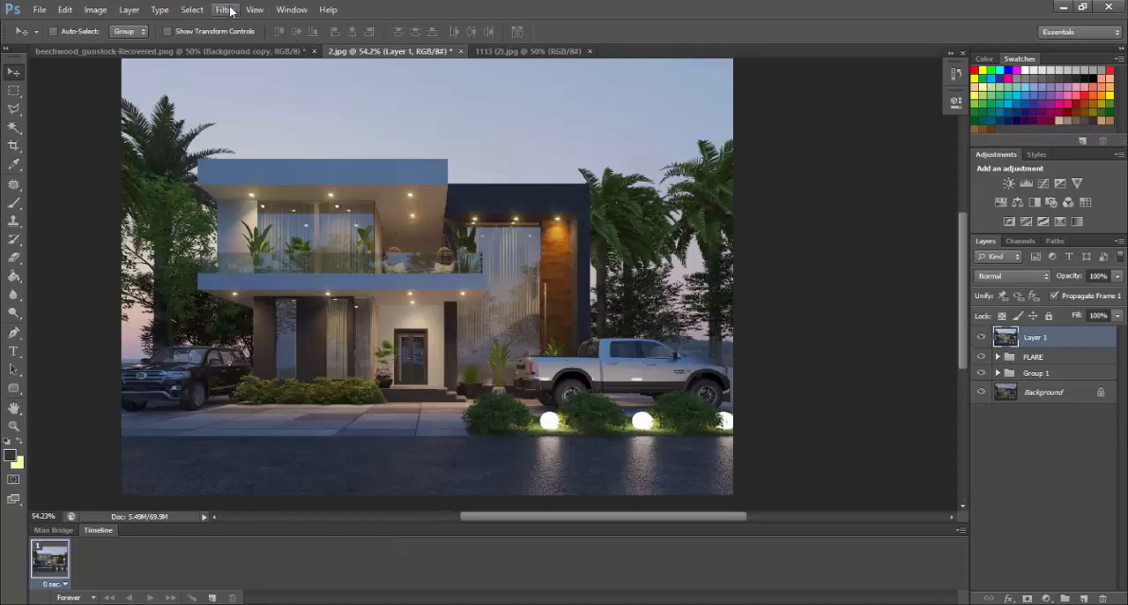
{"action": "left_click", "coordinate": [221, 10]}
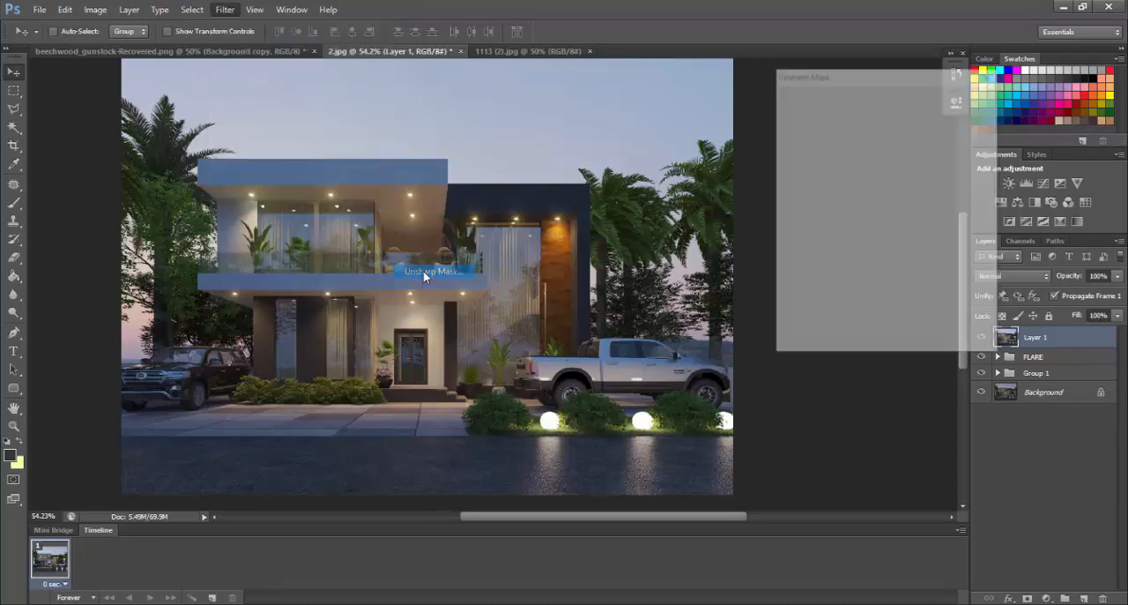
{"action": "left_click", "coordinate": [425, 270]}
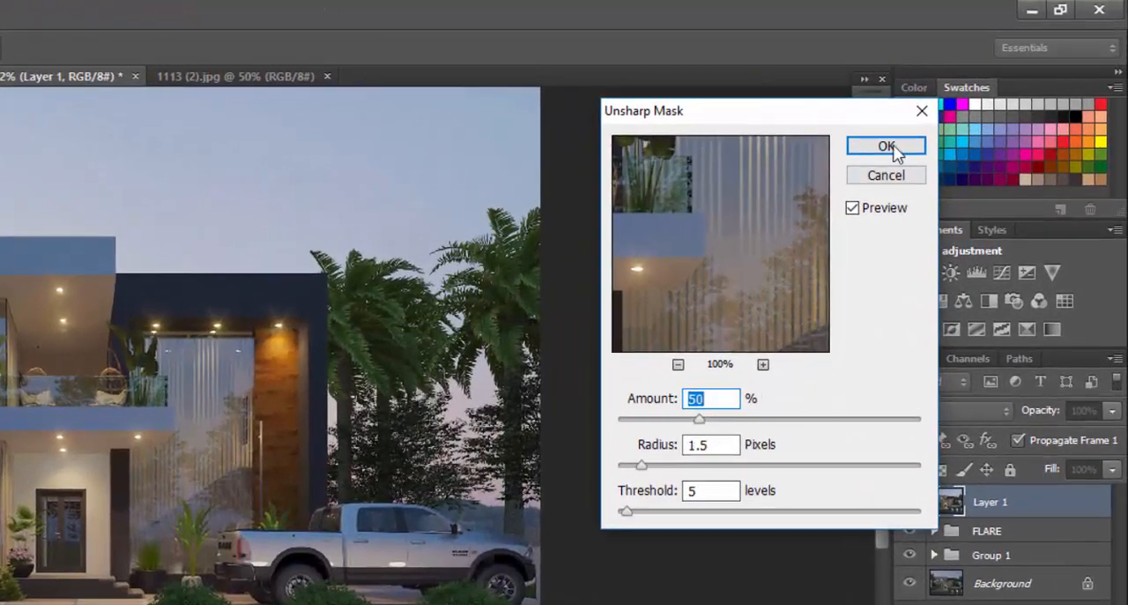
{"action": "left_click", "coordinate": [886, 146]}
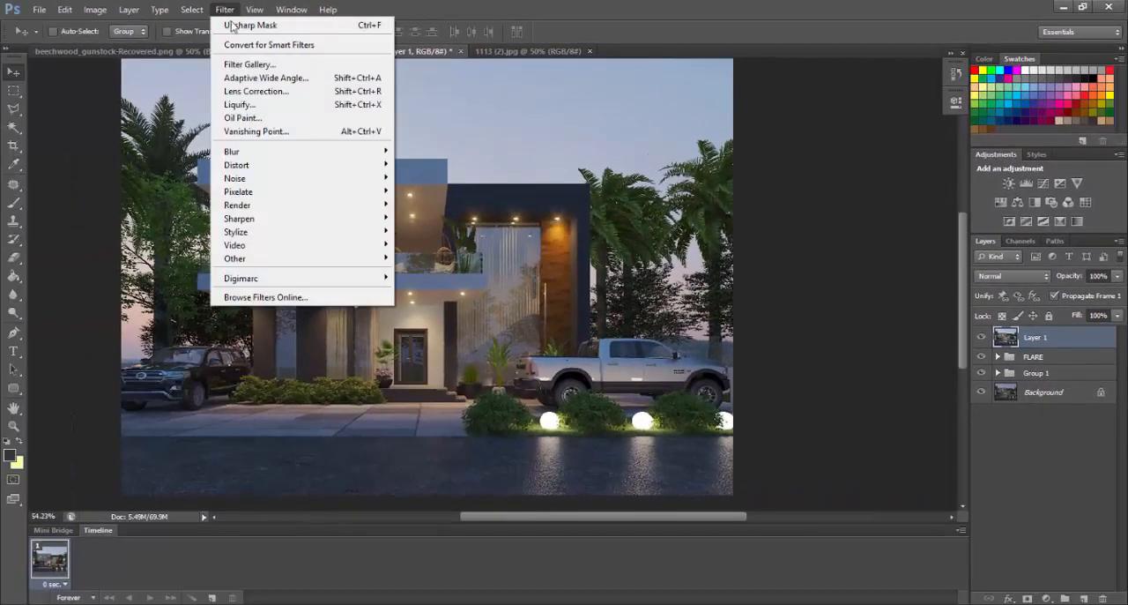
{"action": "mouse_move", "coordinate": [234, 178]}
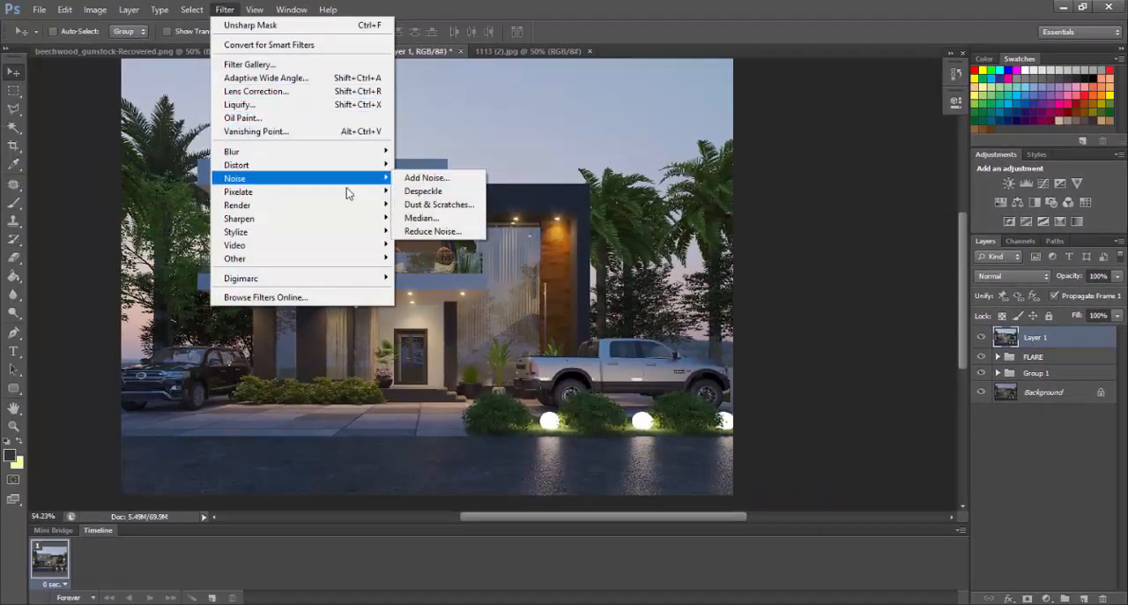
- Apply Reduce Noise to Layer 1: strength 5, preserve details 90%, color noise 10%, sharpen 50%
{"action": "left_click", "coordinate": [435, 231]}
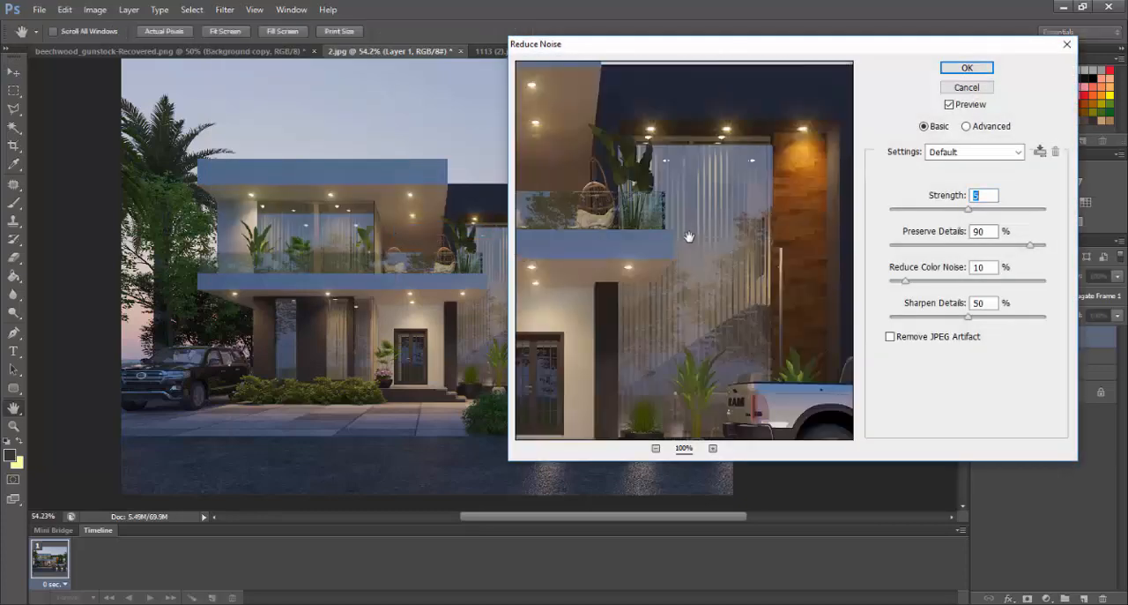
{"action": "left_click_drag", "start_coordinate": [690, 236], "coordinate": [771, 210]}
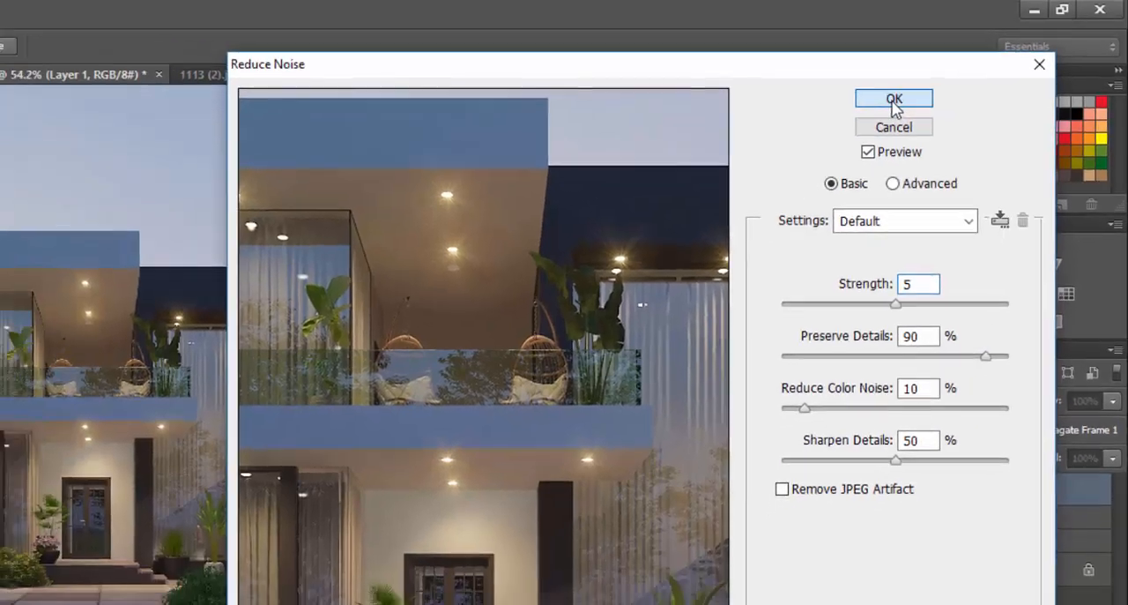
{"action": "left_click", "coordinate": [894, 98]}
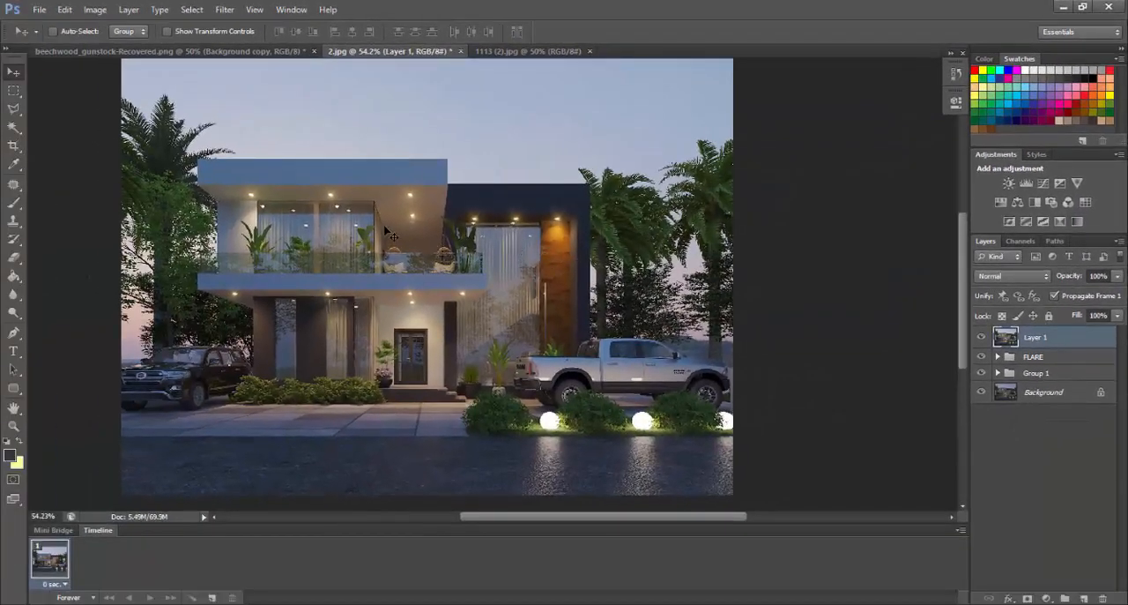